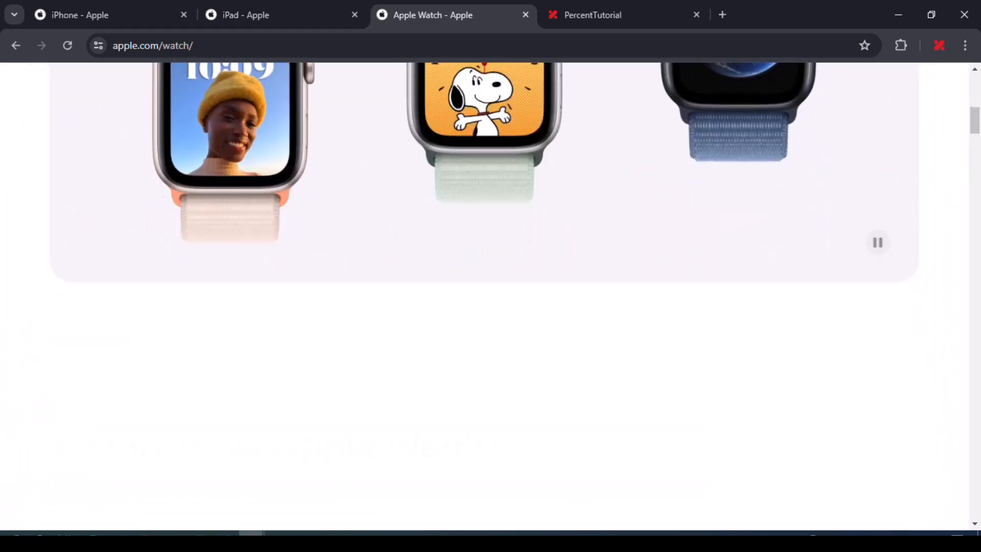
Scroll through the local PercentTutorial scroll-animation demo page in Chrome.
scroll(up, 3)
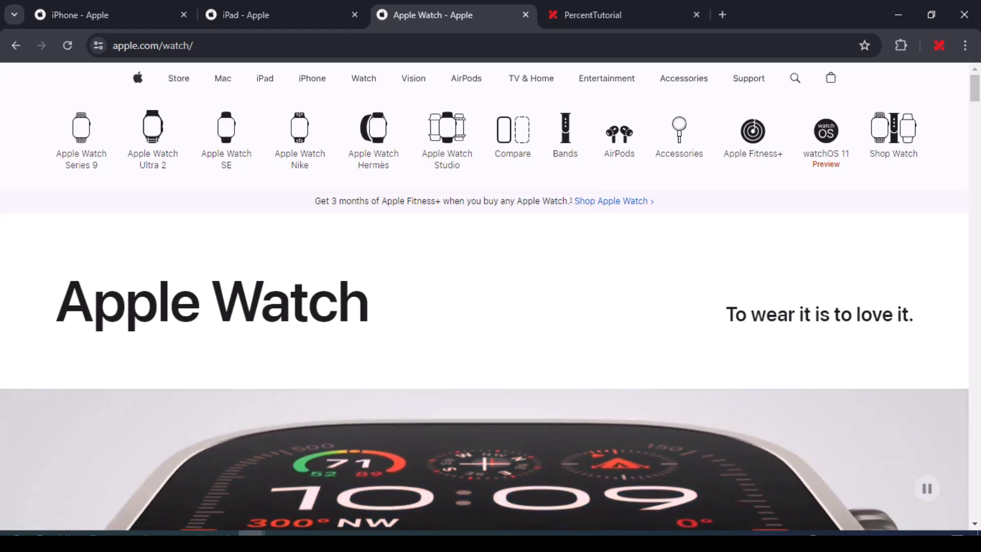
click(596, 15)
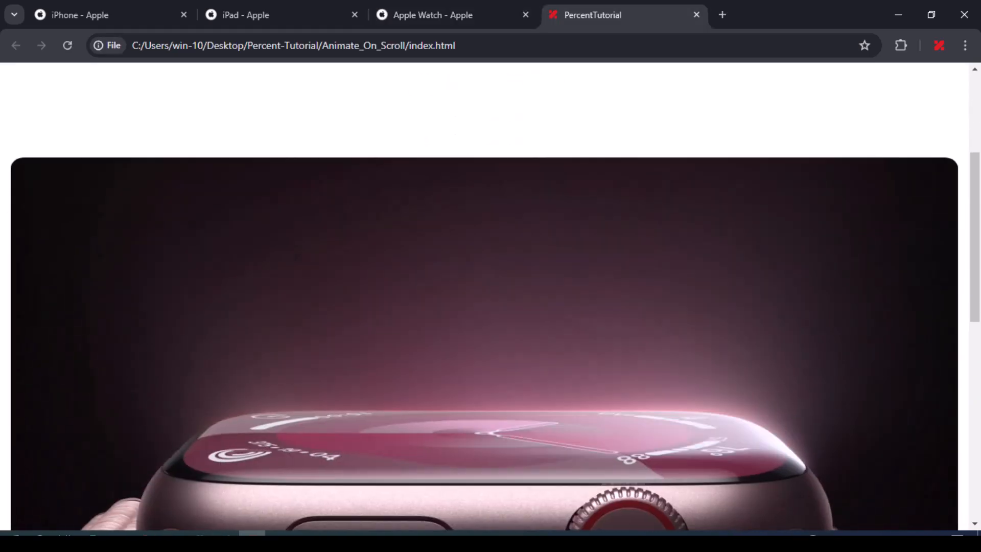
scroll(down, 3)
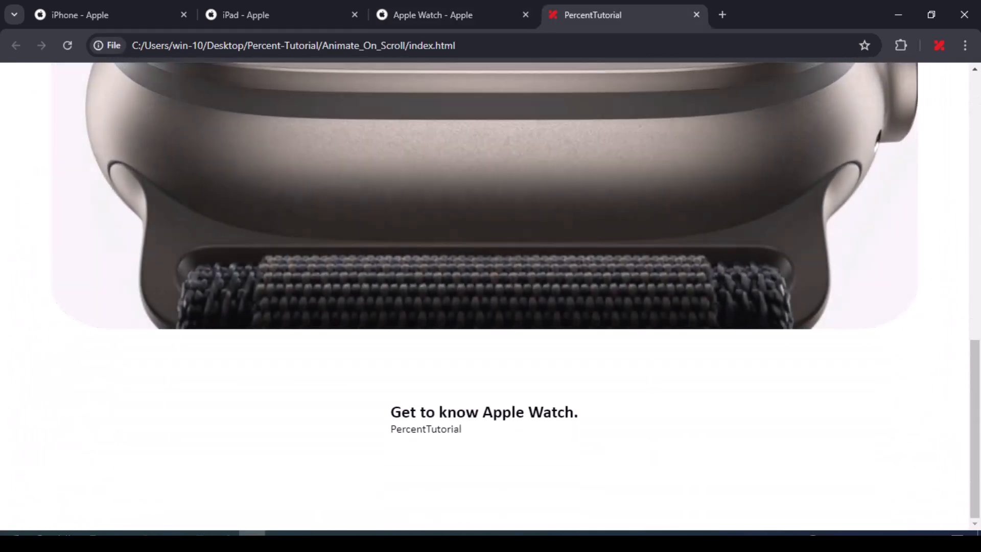
scroll(down, 3)
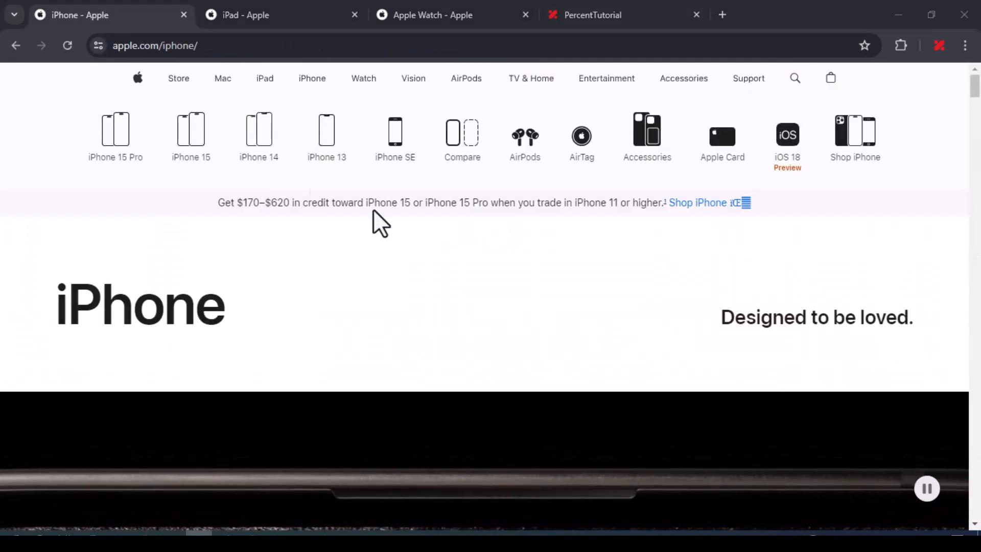
scroll(down, 3)
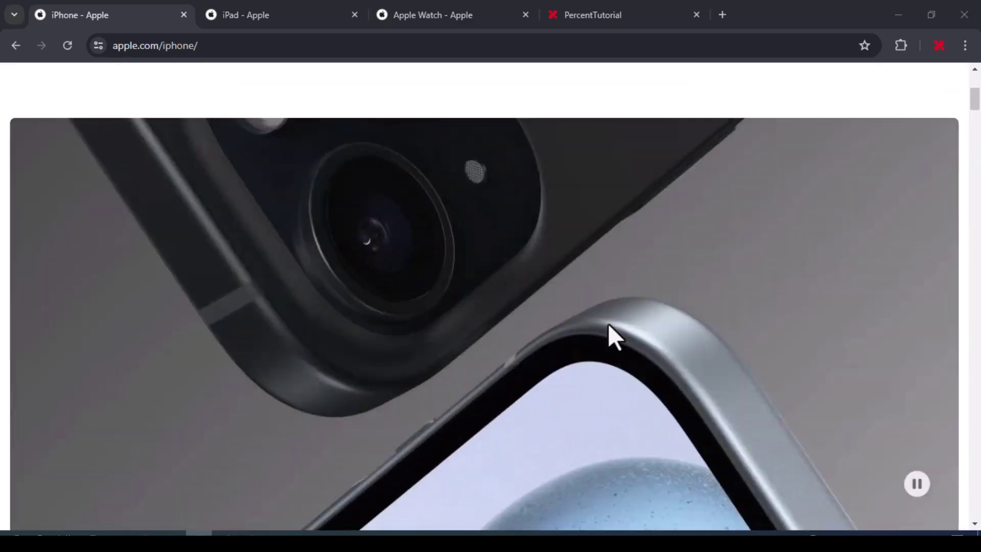
scroll(down, 3)
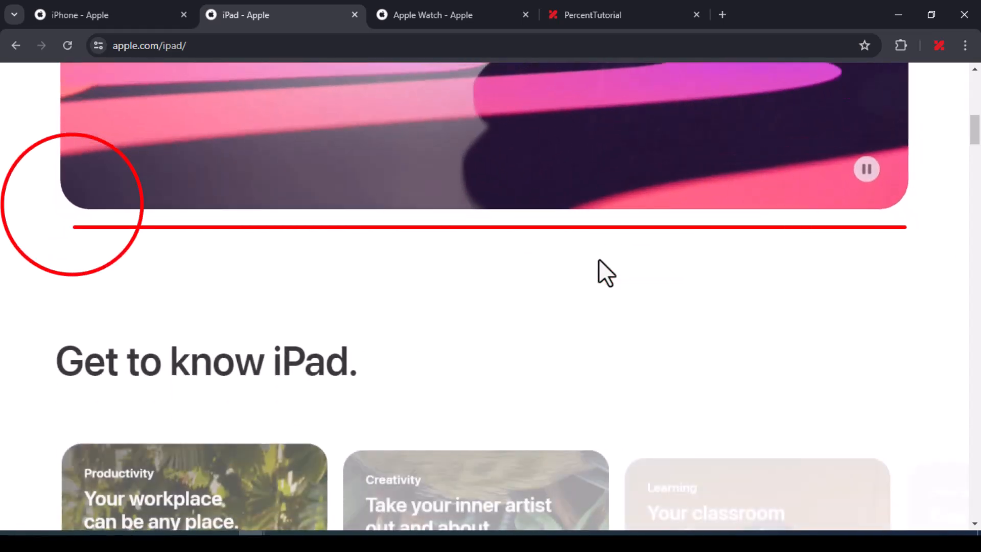
click(437, 15)
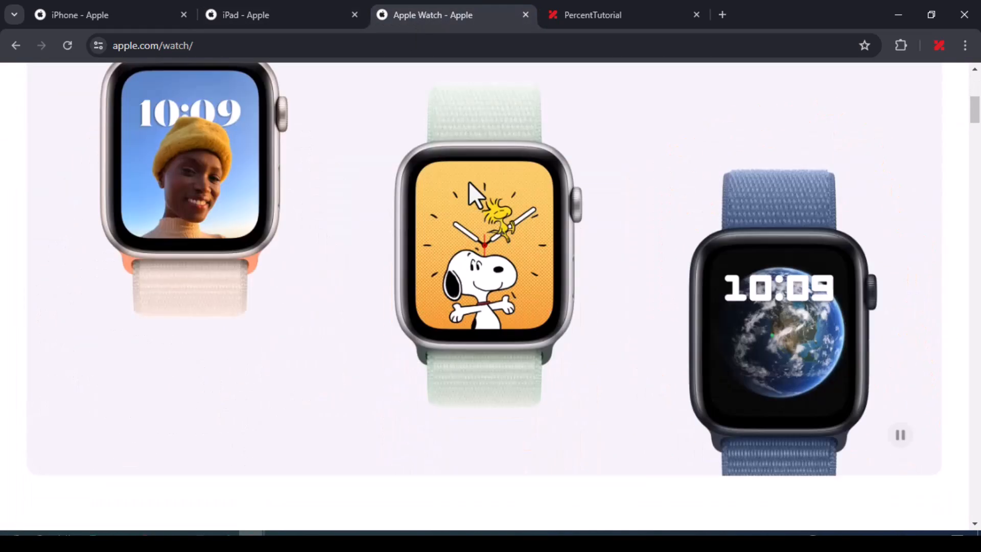
scroll(up, 3)
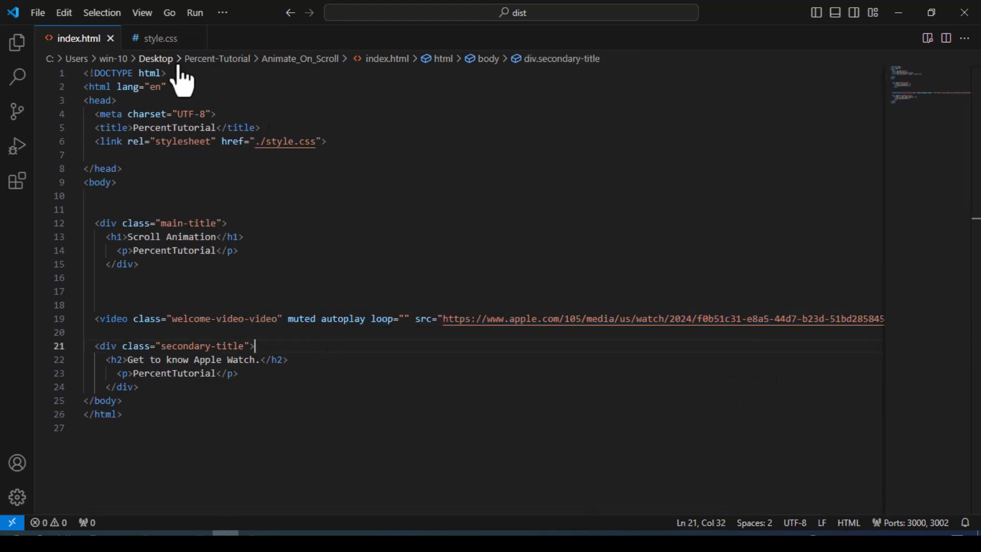
click(163, 38)
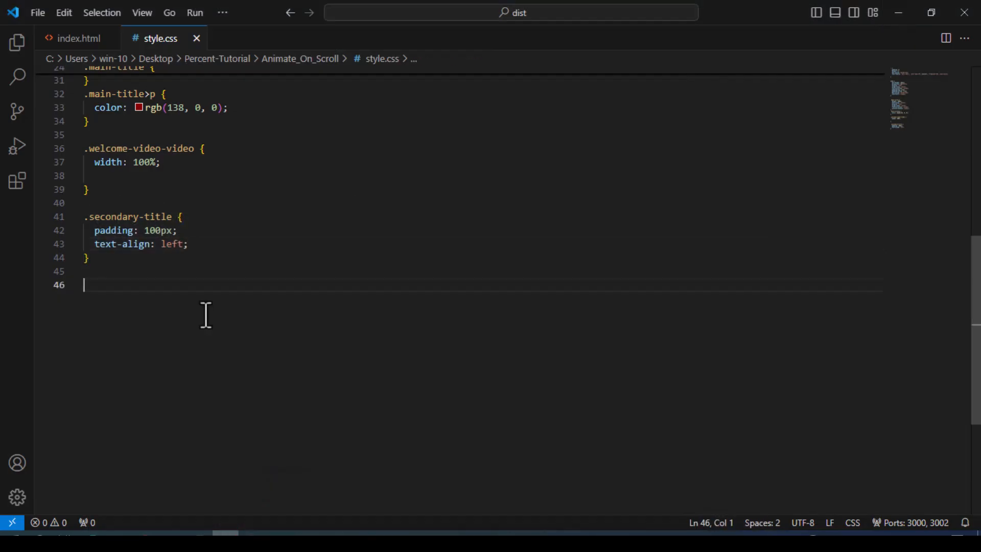
text(@keyframe)
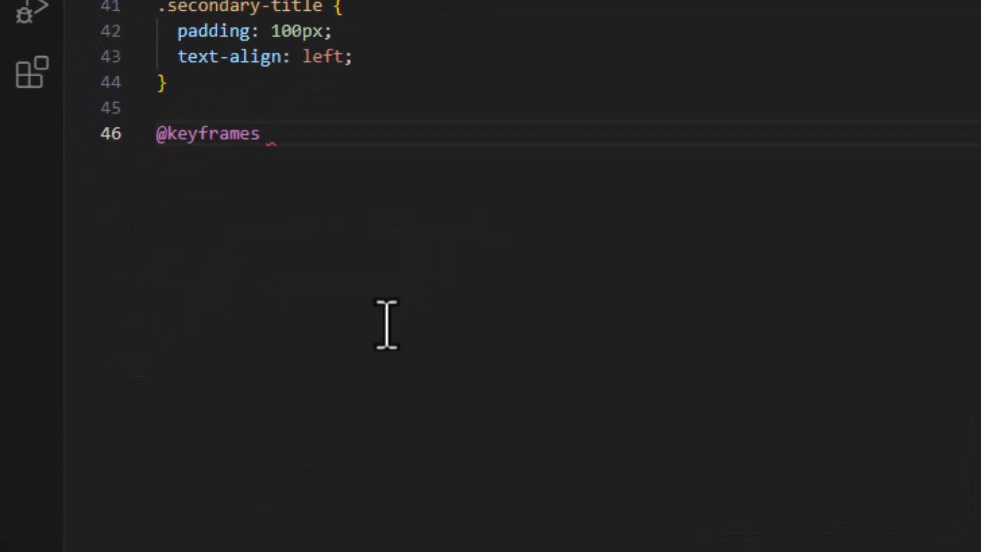
text(sca)
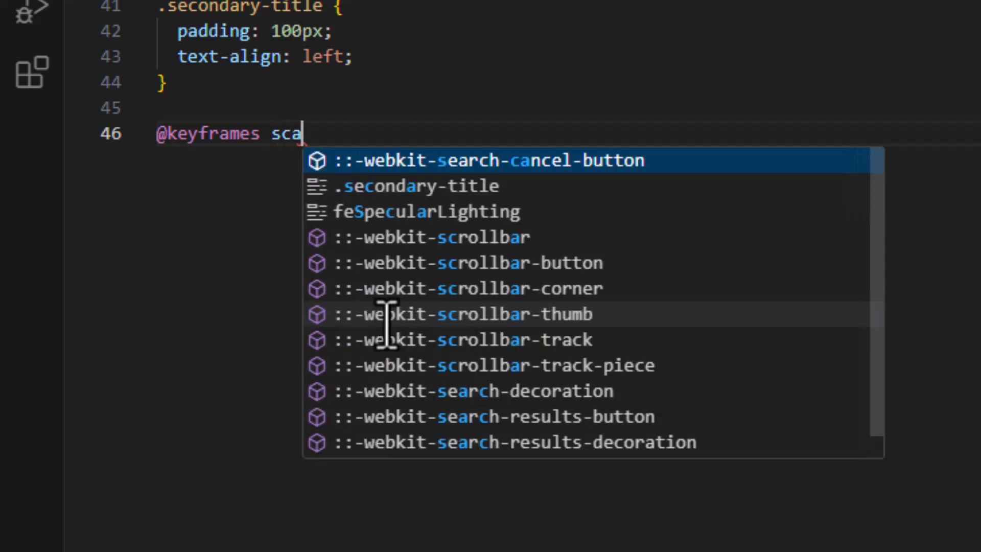
text(le {)
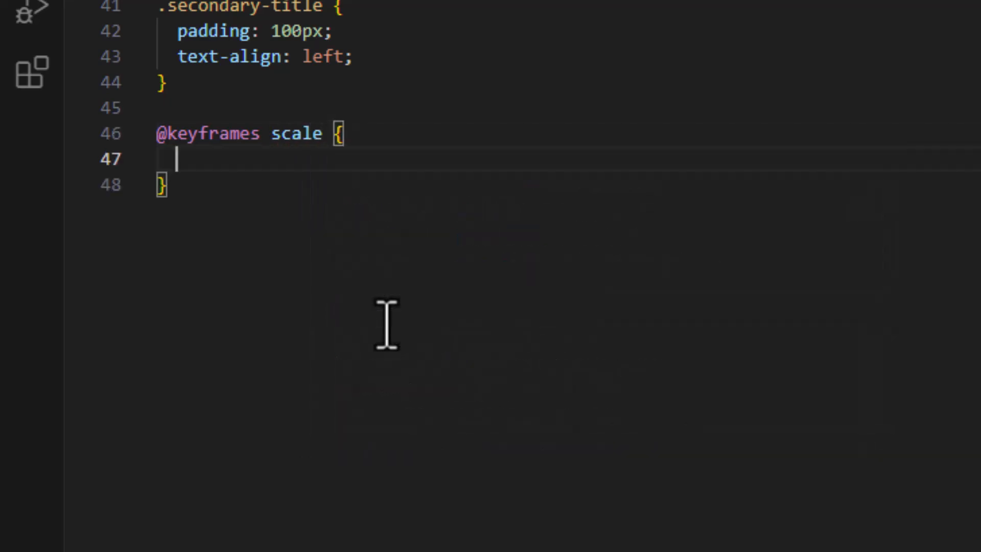
text(from {)
text(width: ;)
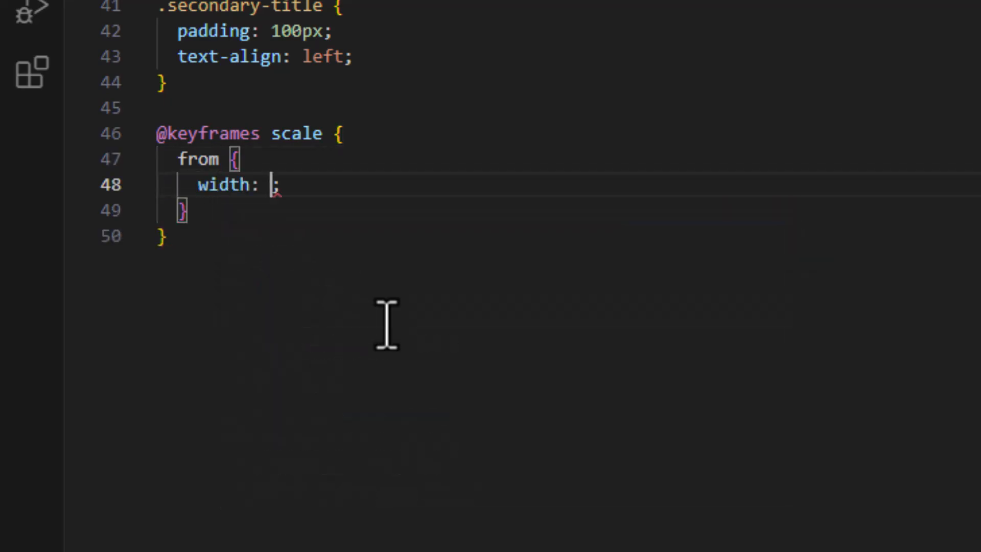
text(100%)
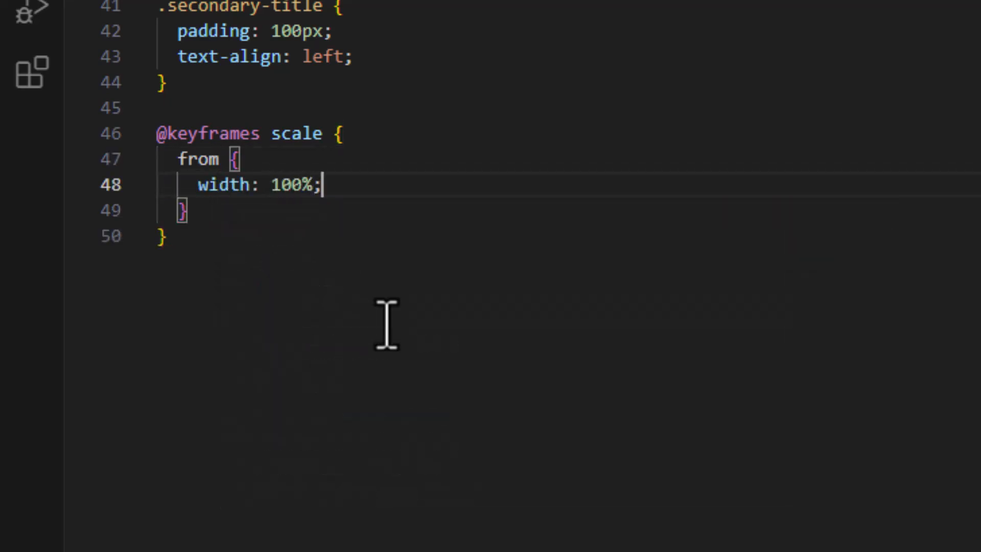
text(border-radius: 0;)
text(width: ;)
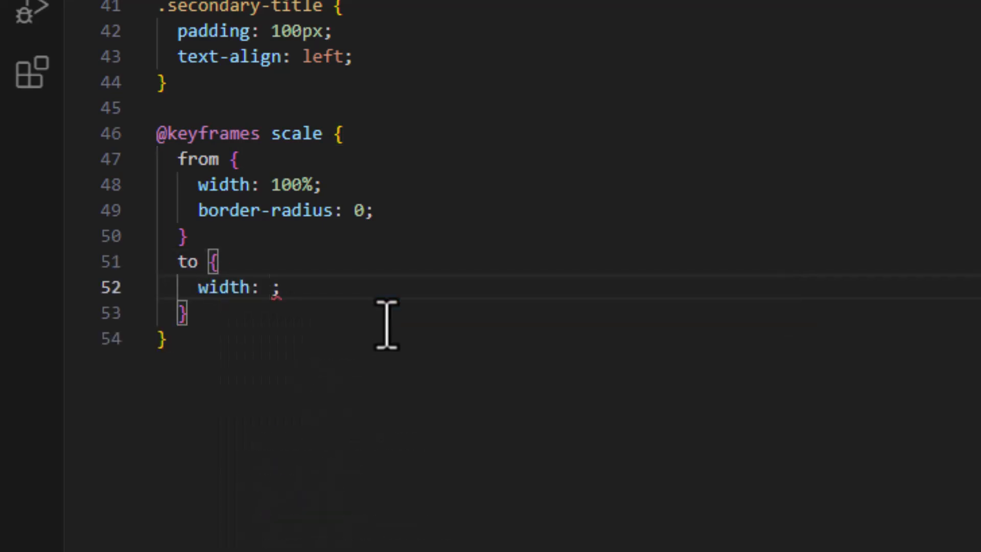
Add the keyframe's end state: width 85% and border-radius 10%.
text(85%)
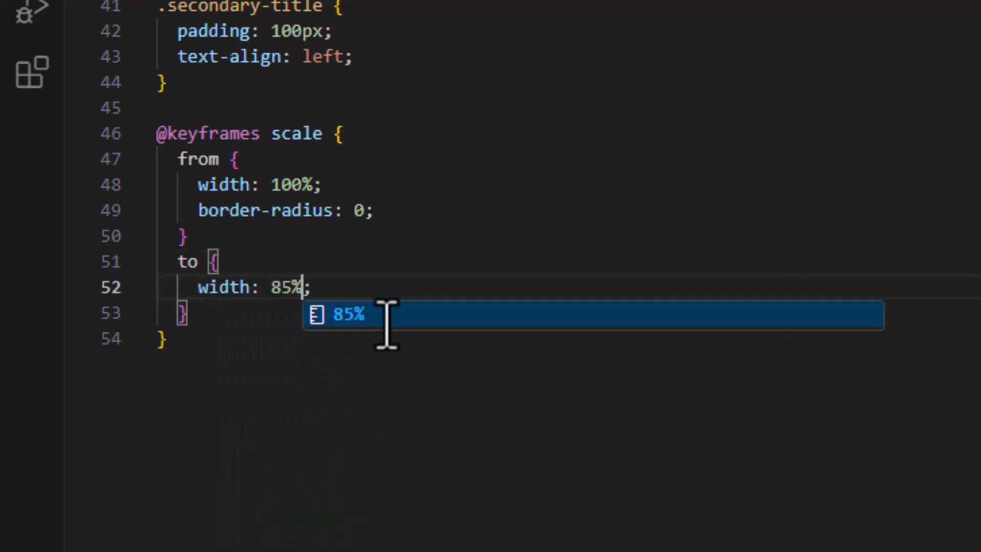
text(border-radius: 10%;)
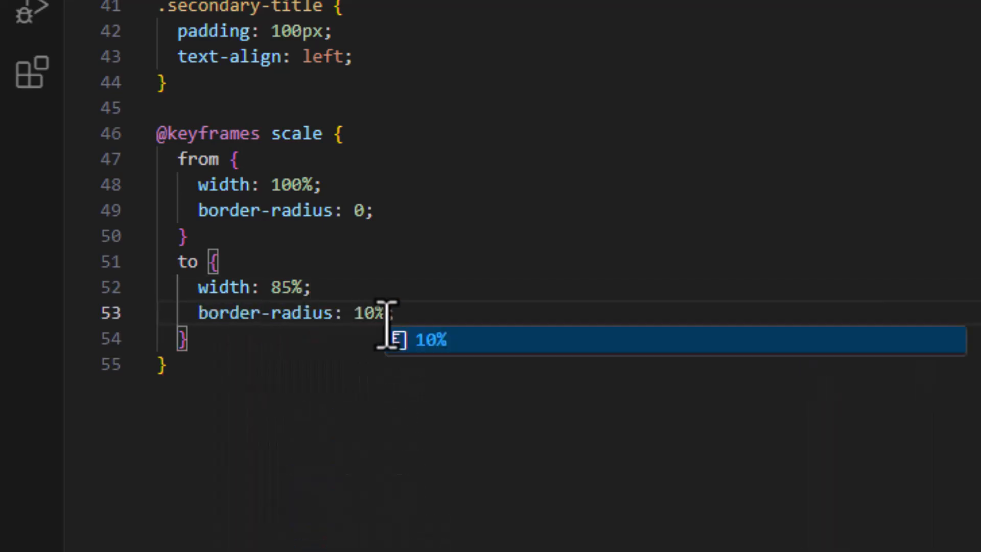
key(Enter)
text(animation: scale;)
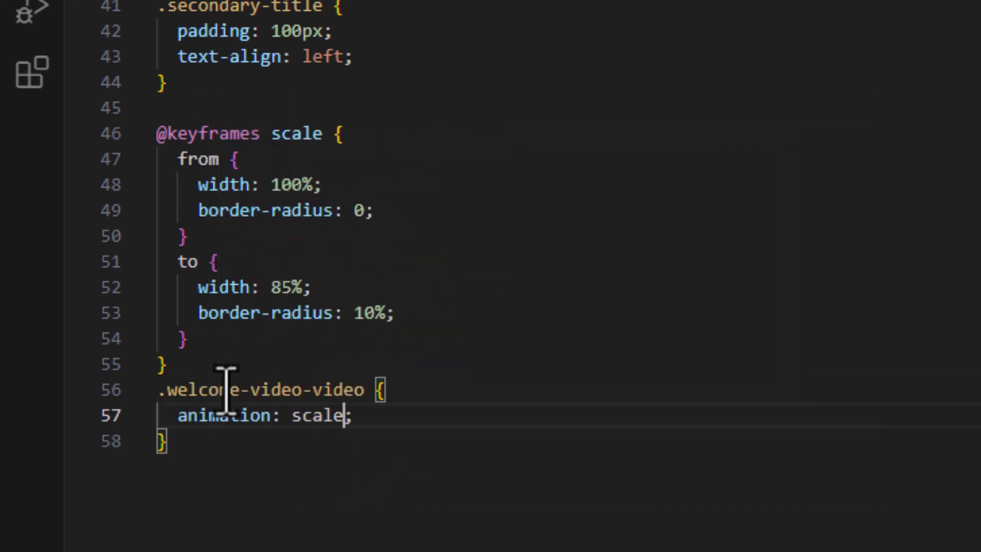
Give the .welcome-video-video scale animation linear timing, briefly trying a 5s duration.
text(linear)
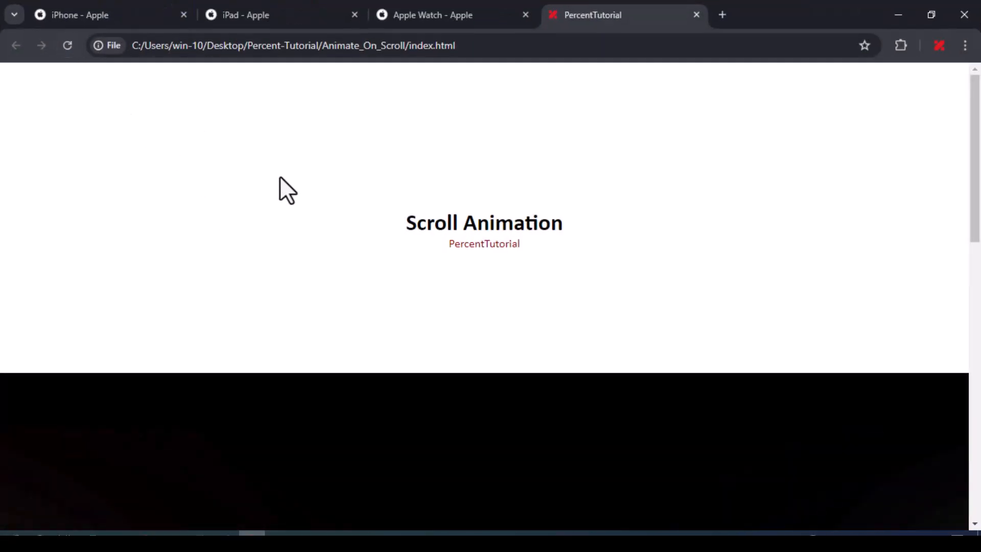
scroll(down, 3)
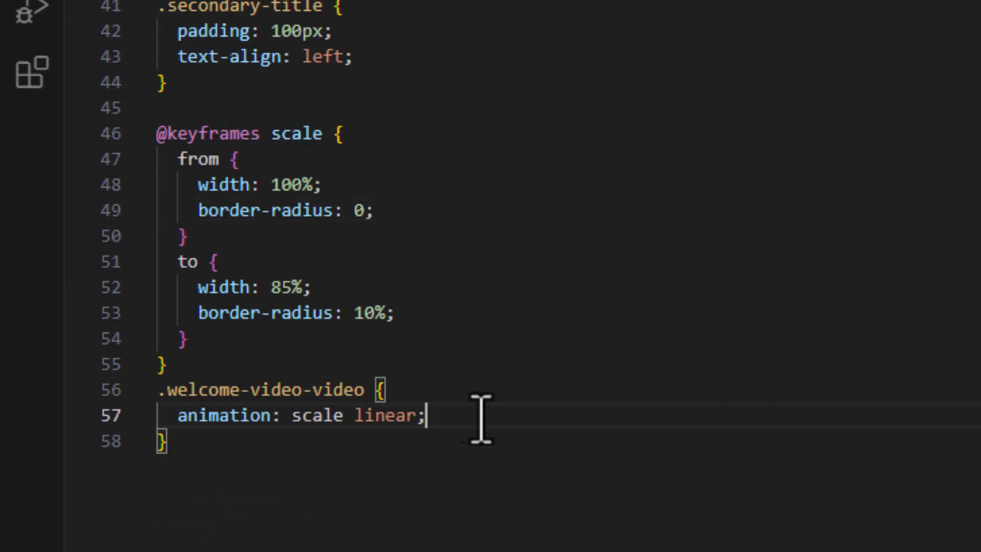
double_click(384, 416)
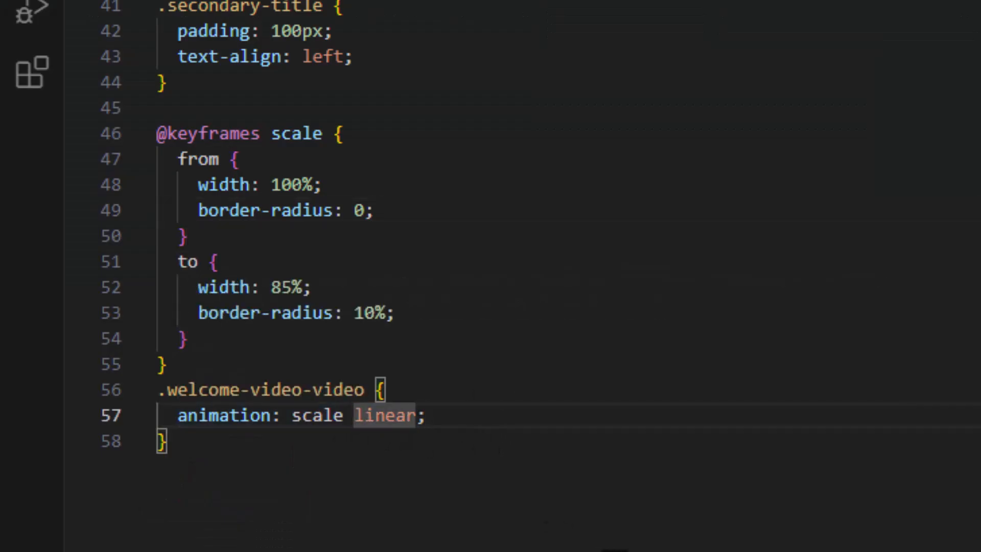
text(5s)
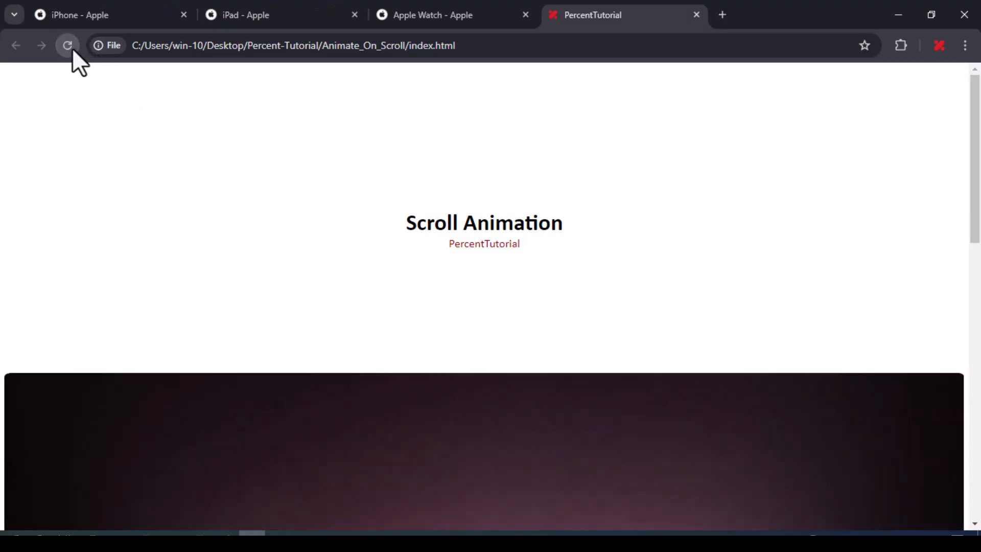
scroll(down, 3)
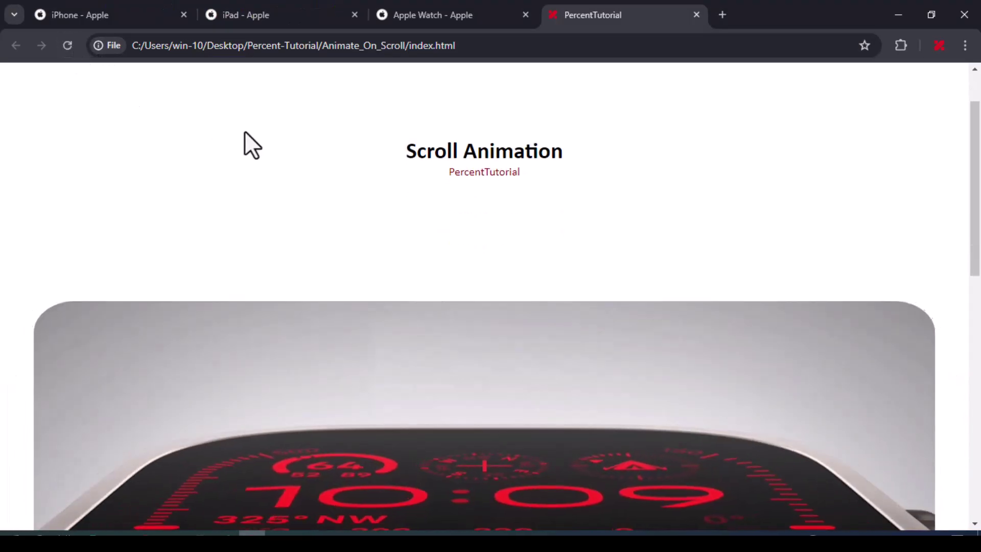
scroll(down, 3)
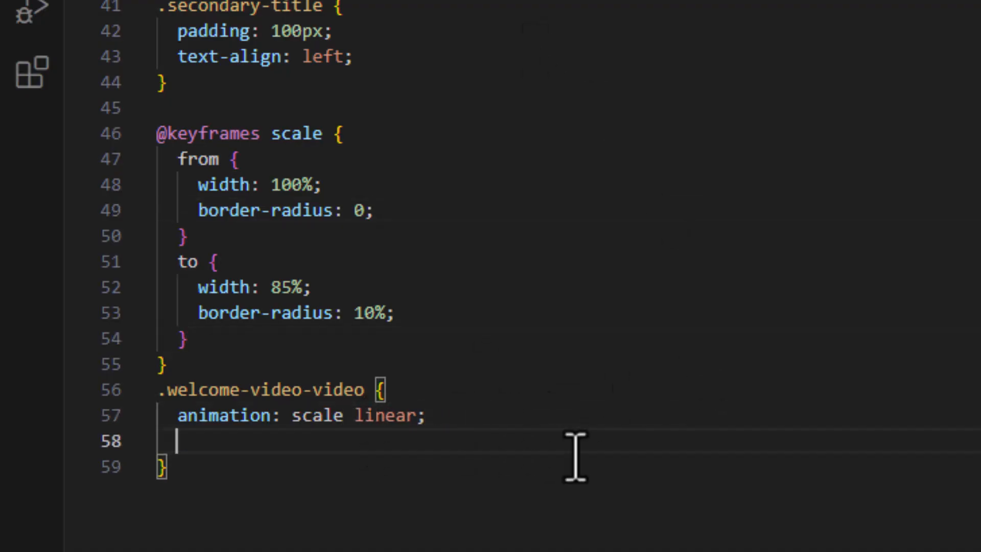
Add 'animation-timeline: view();' to the welcome video rule.
text(animation-timeline: ;)
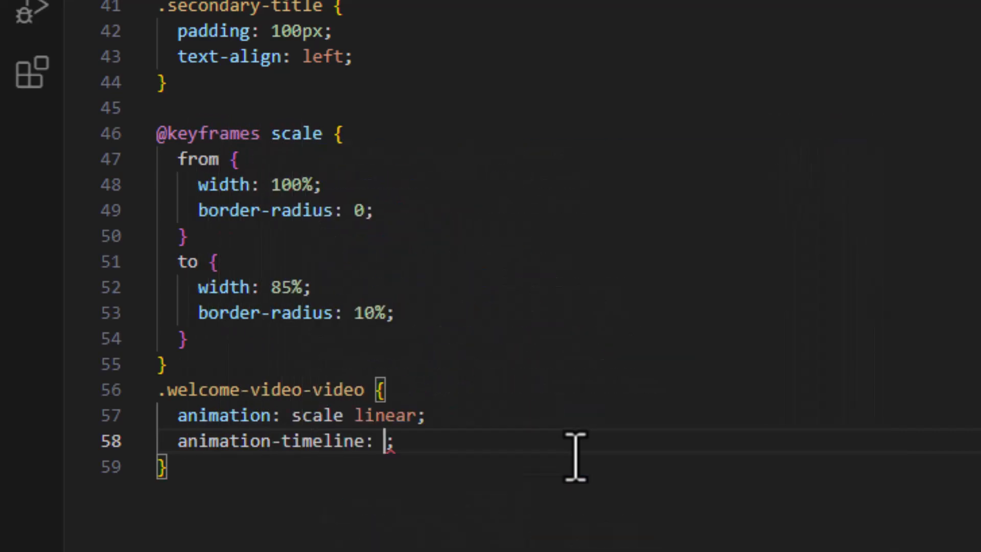
text(view)
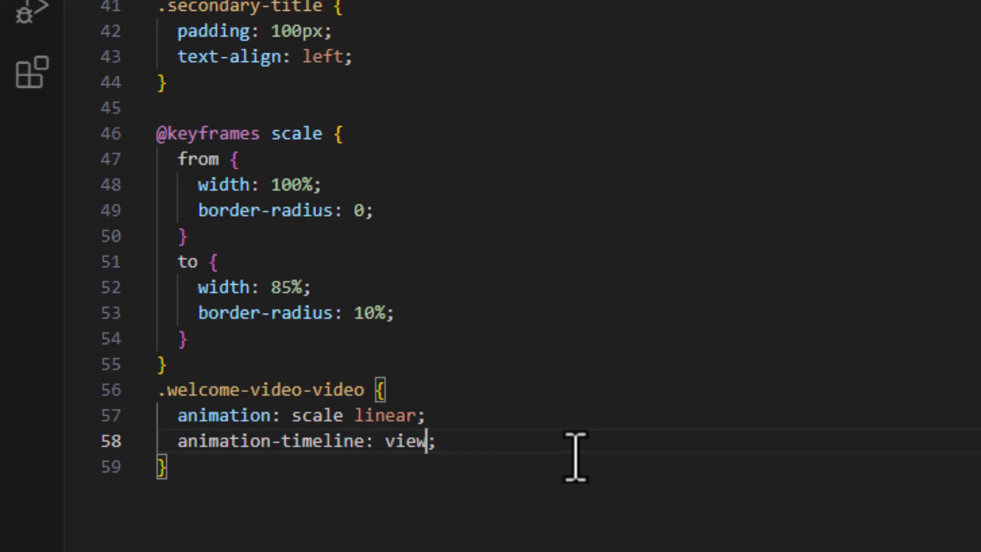
text(())
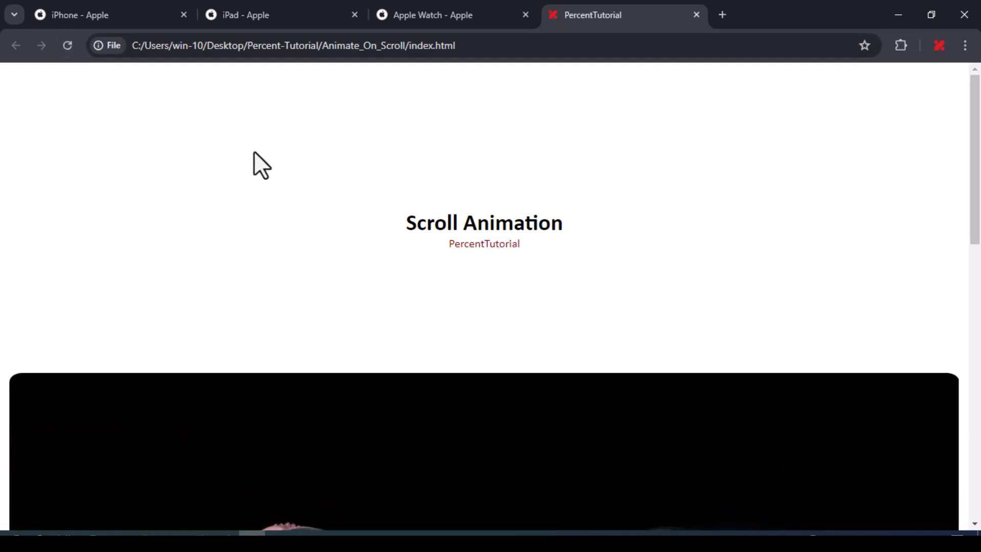
scroll(down, 3)
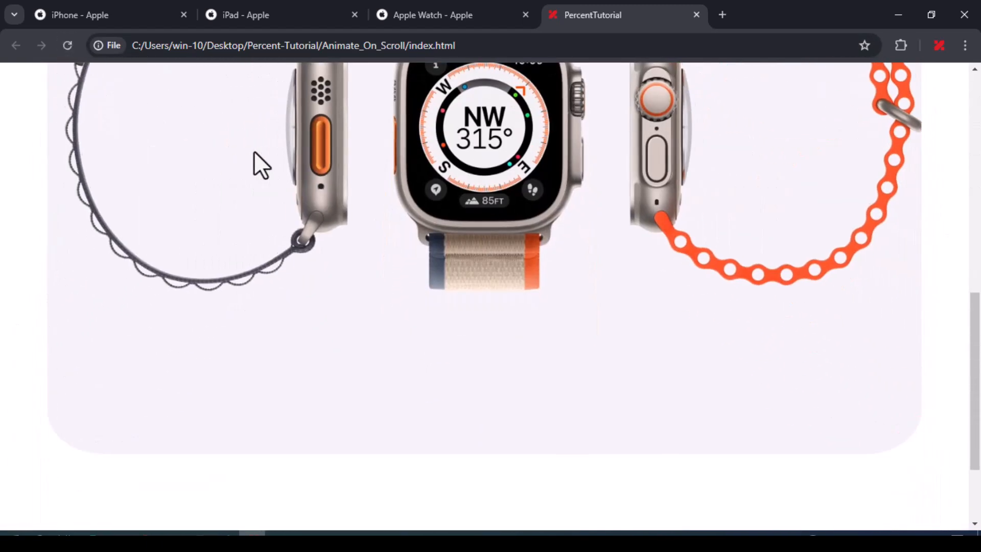
scroll(up, 3)
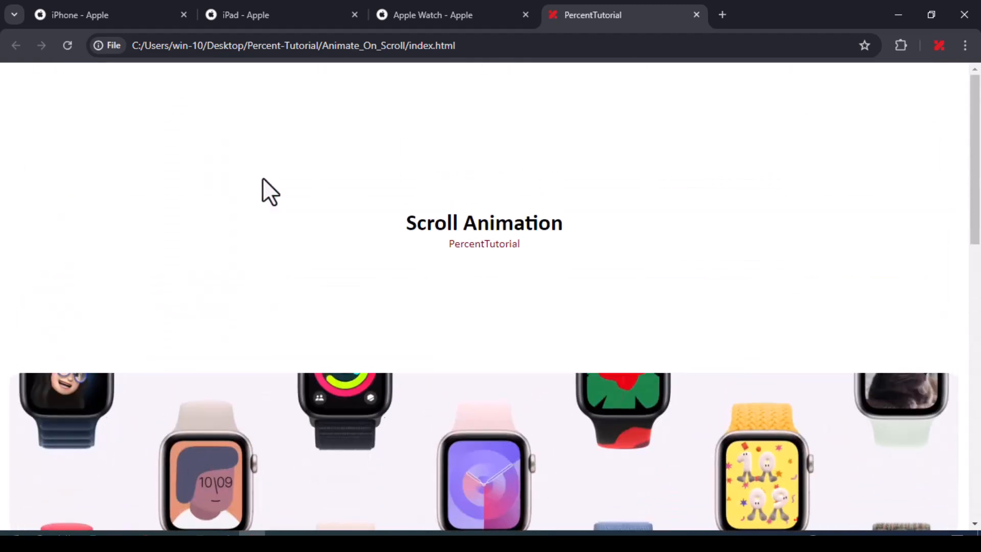
scroll(down, 3)
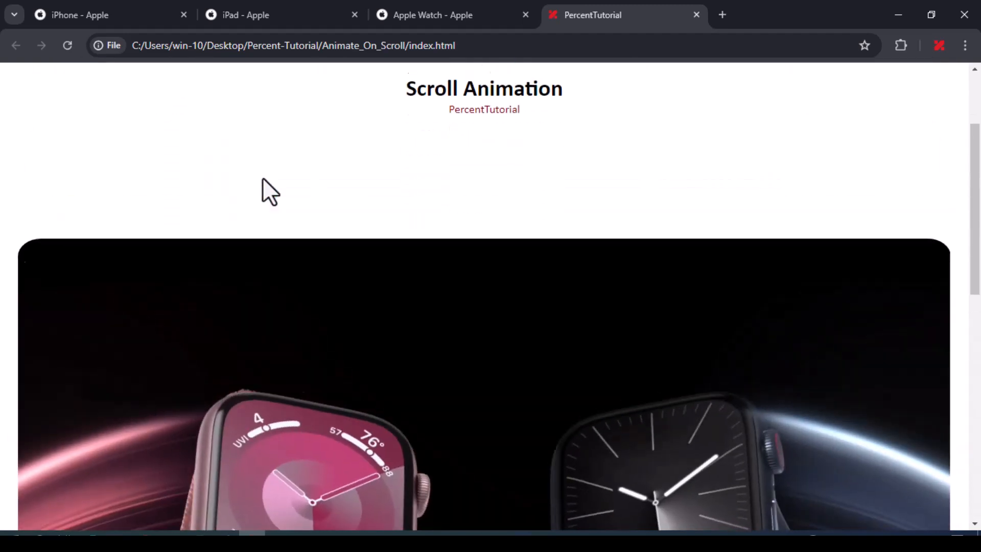
scroll(down, 3)
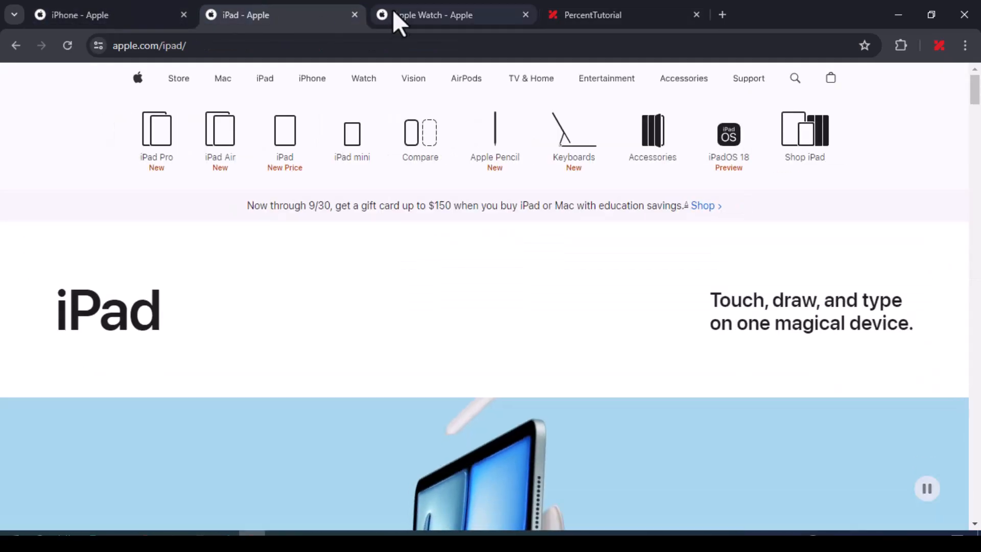
click(447, 15)
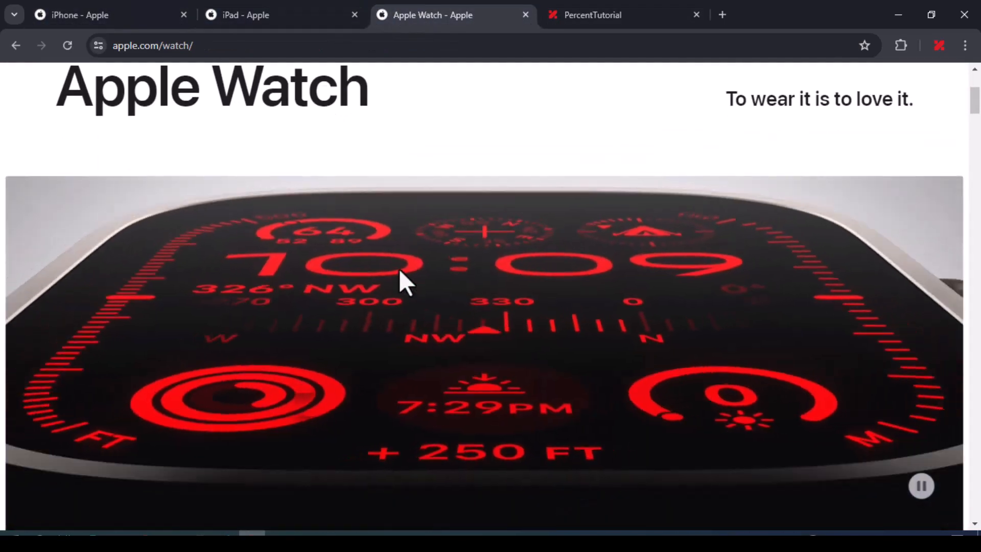
click(592, 15)
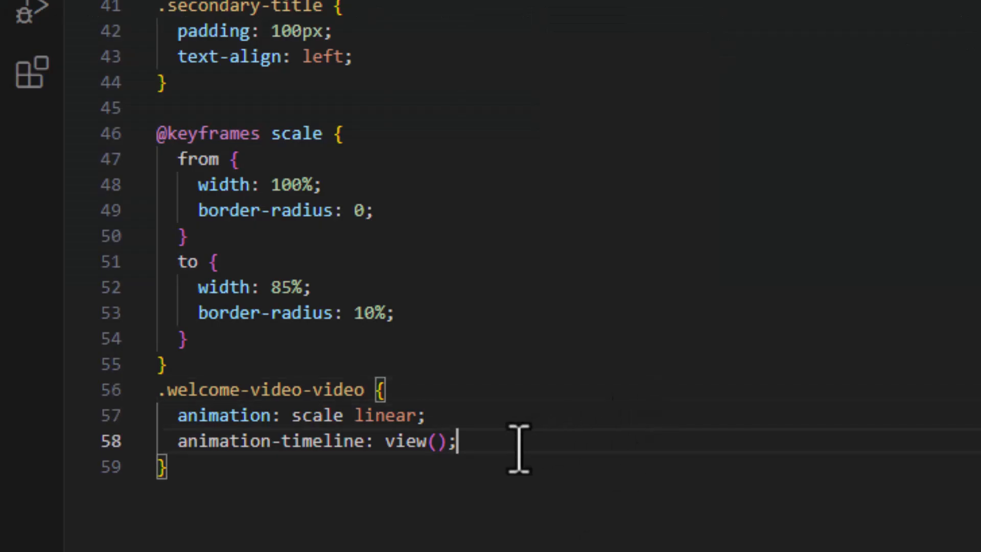
Add 'animation-range: entry 50%;' to the video rule via autocomplete.
text(anim)
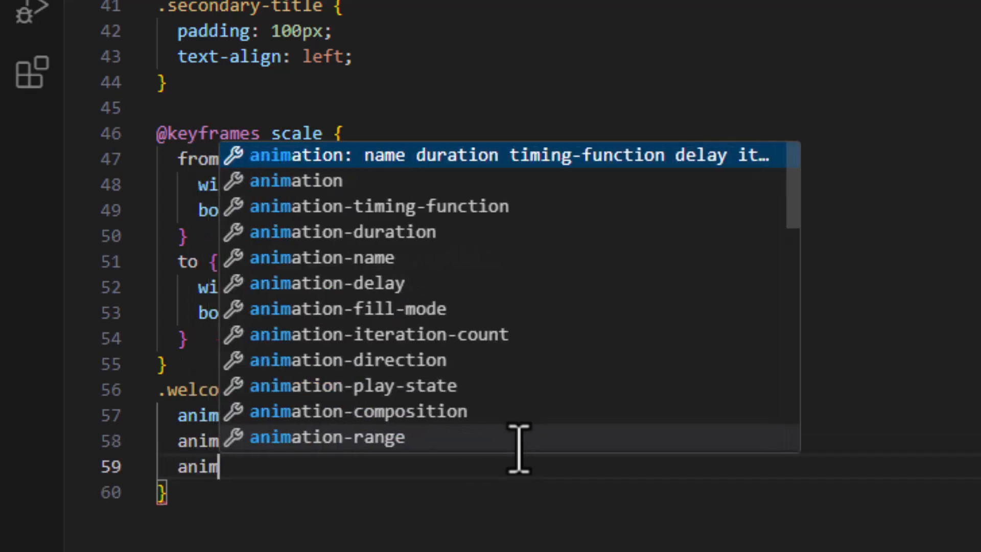
text(-range: ;)
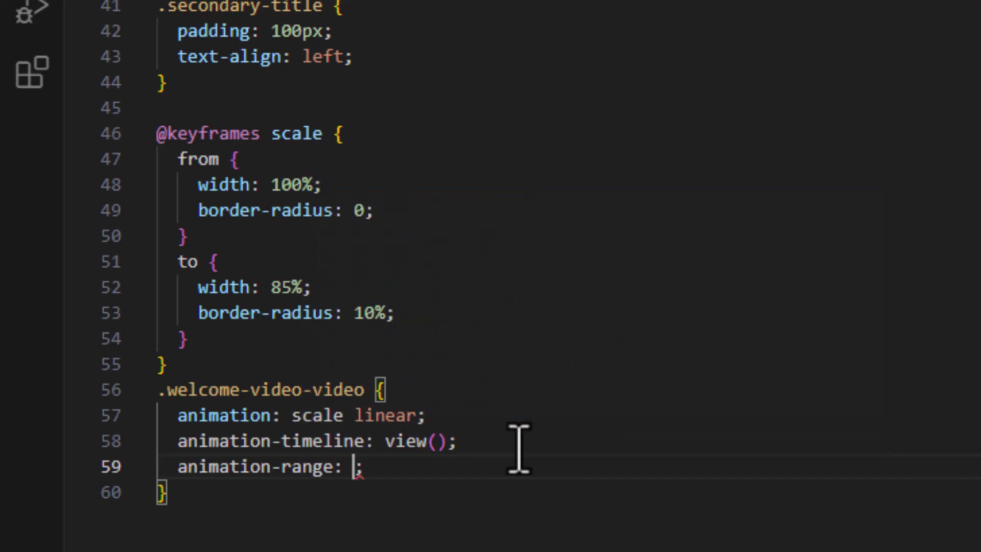
text(entry)
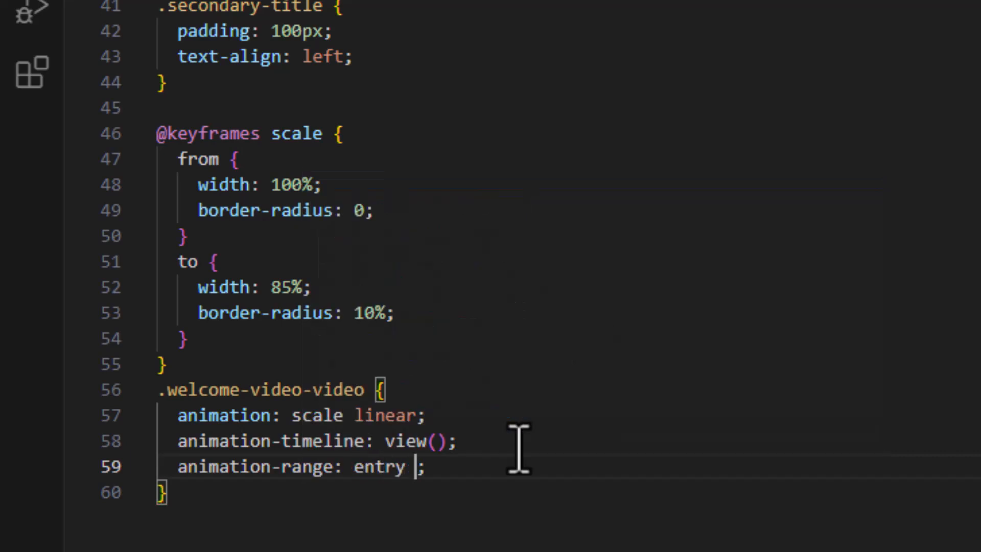
text(50%;)
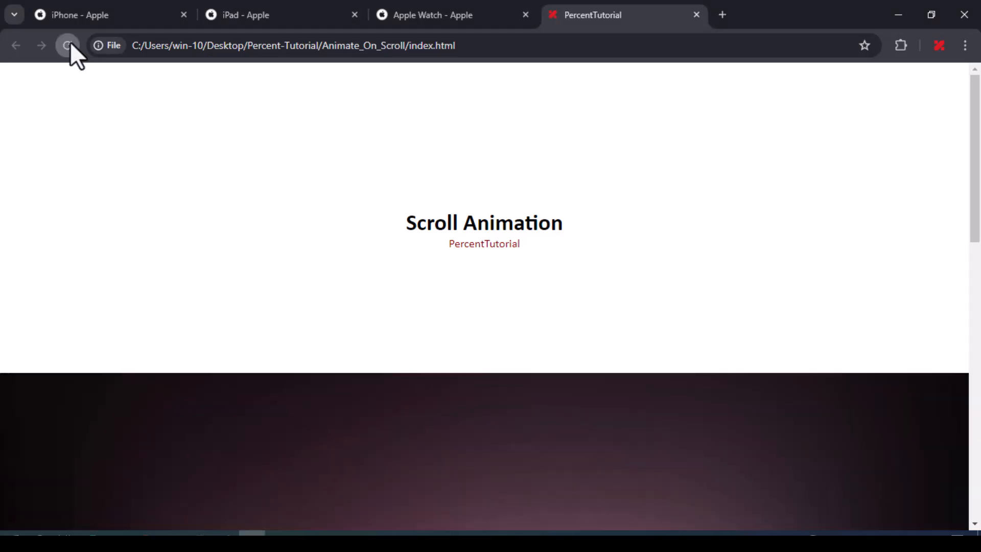
Reload the demo and scroll down to watch the video narrow and round its corners.
click(69, 46)
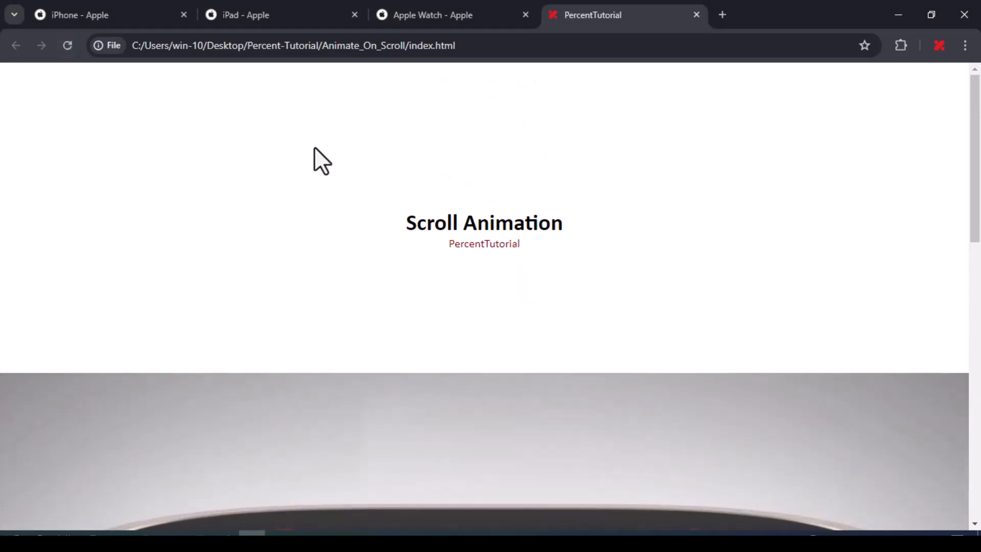
scroll(down, 3)
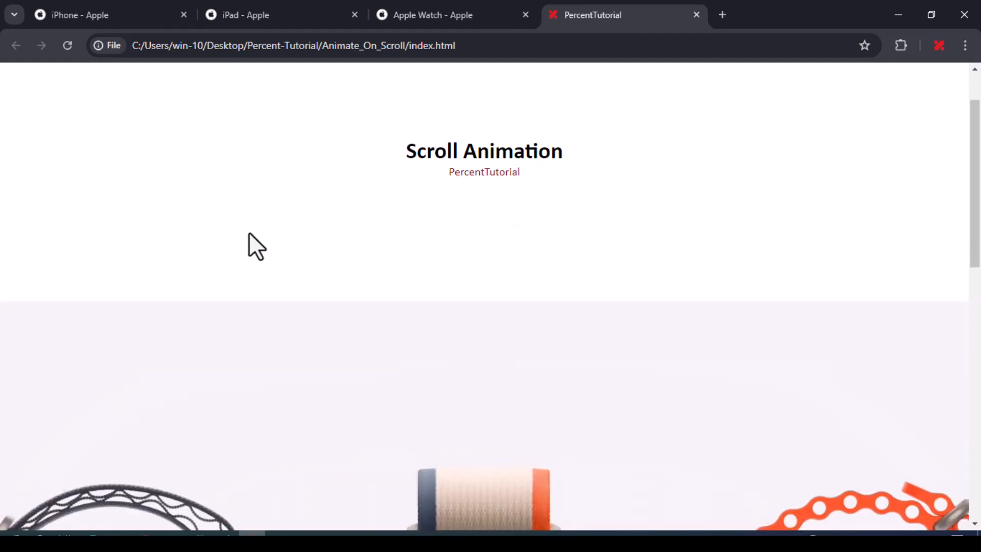
scroll(down, 3)
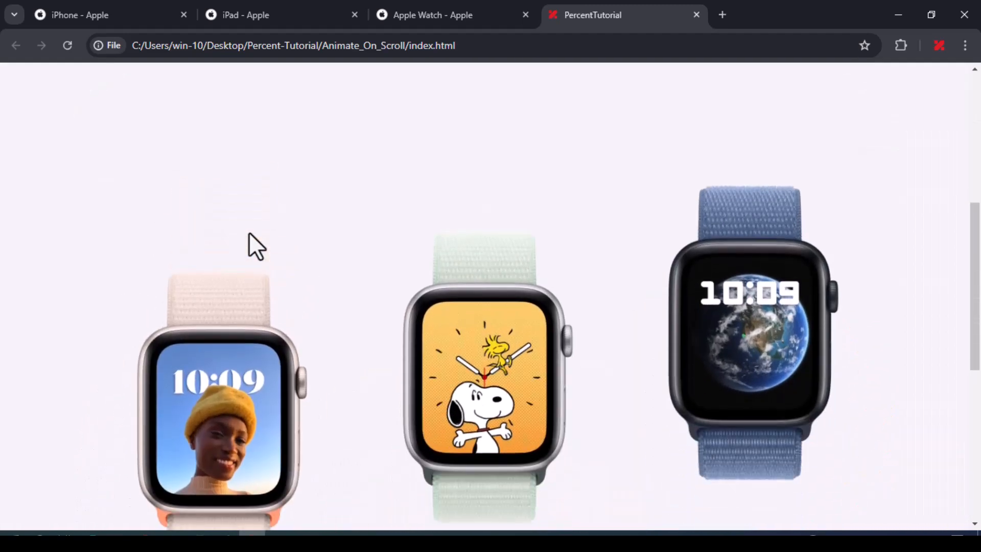
scroll(down, 3)
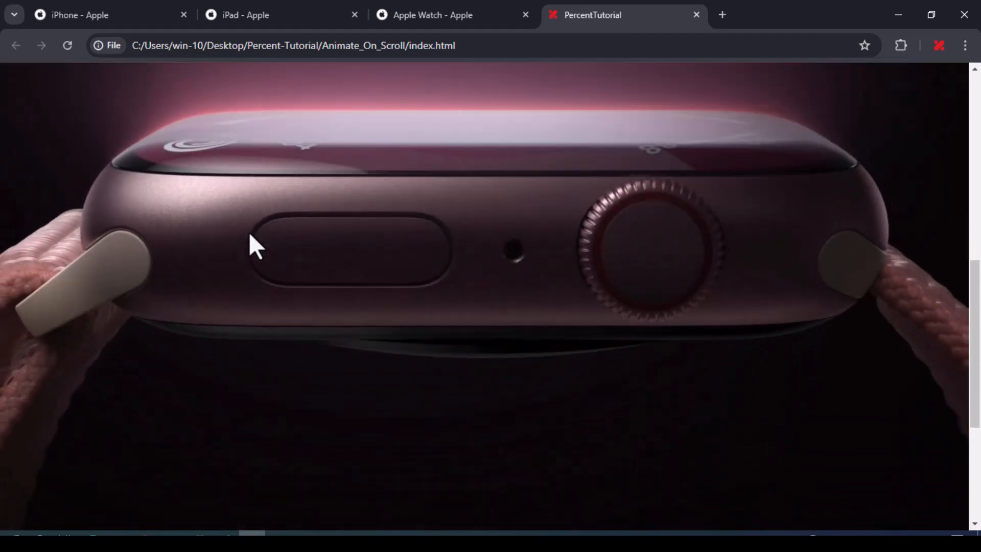
scroll(down, 3)
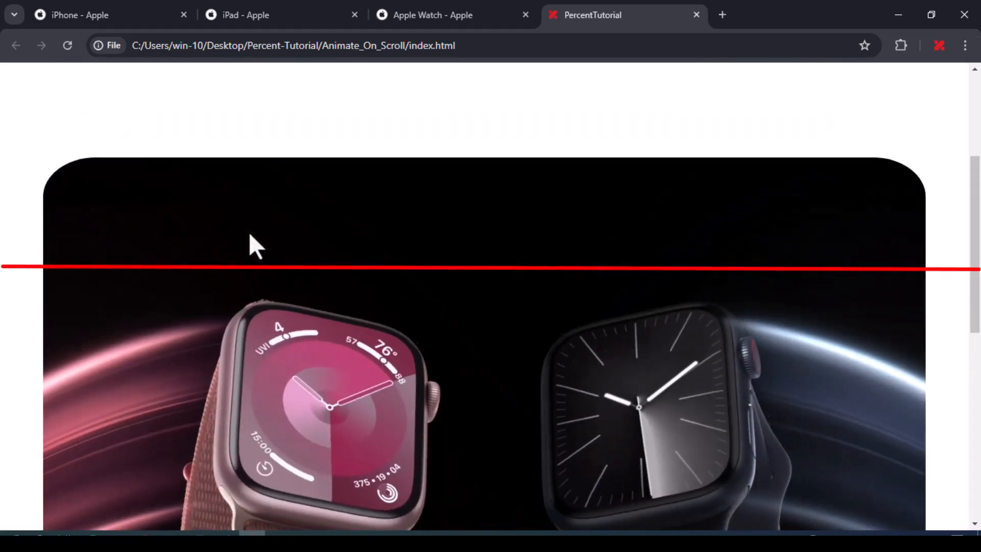
scroll(down, 3)
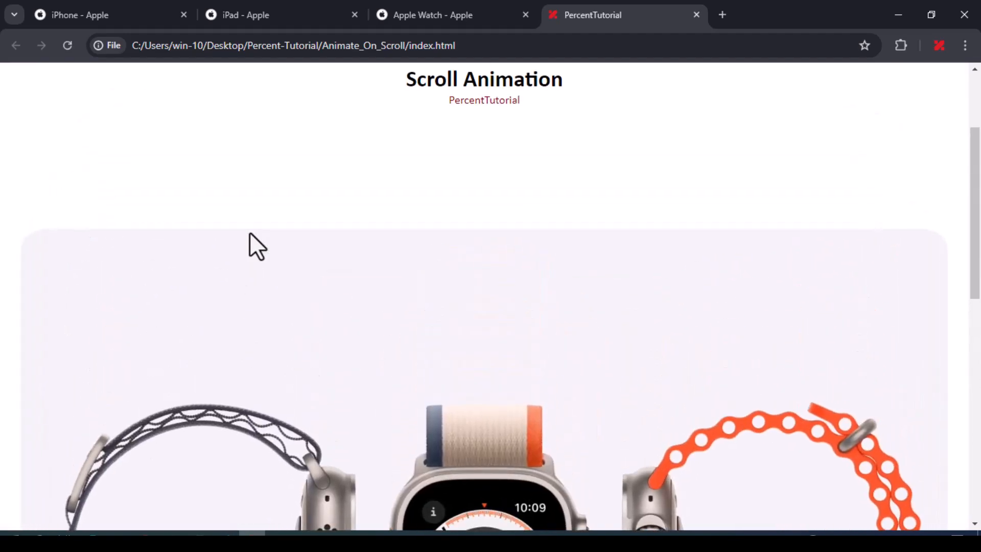
scroll(down, 3)
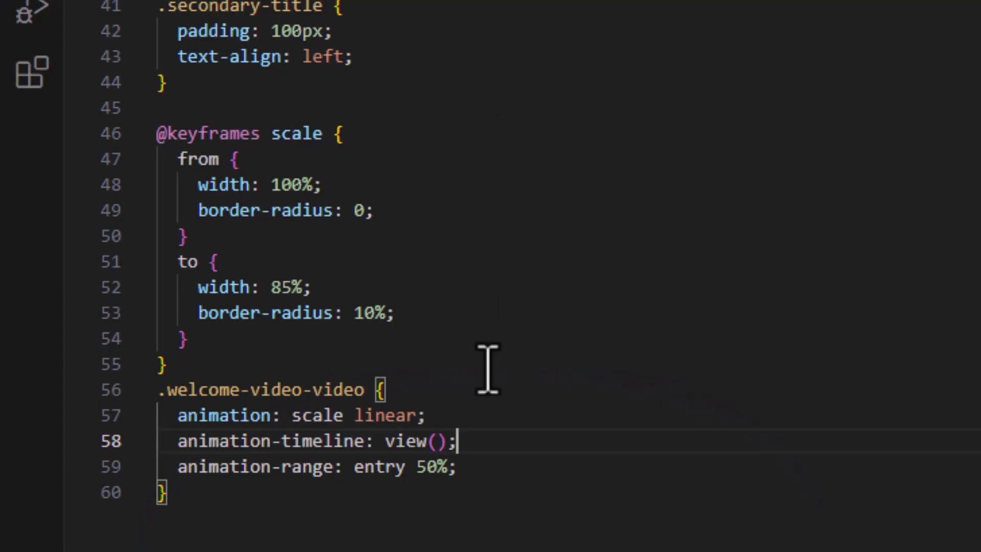
Append 'cover 100%' so the range reads 'entry 50% cover 100%;'.
text(co)
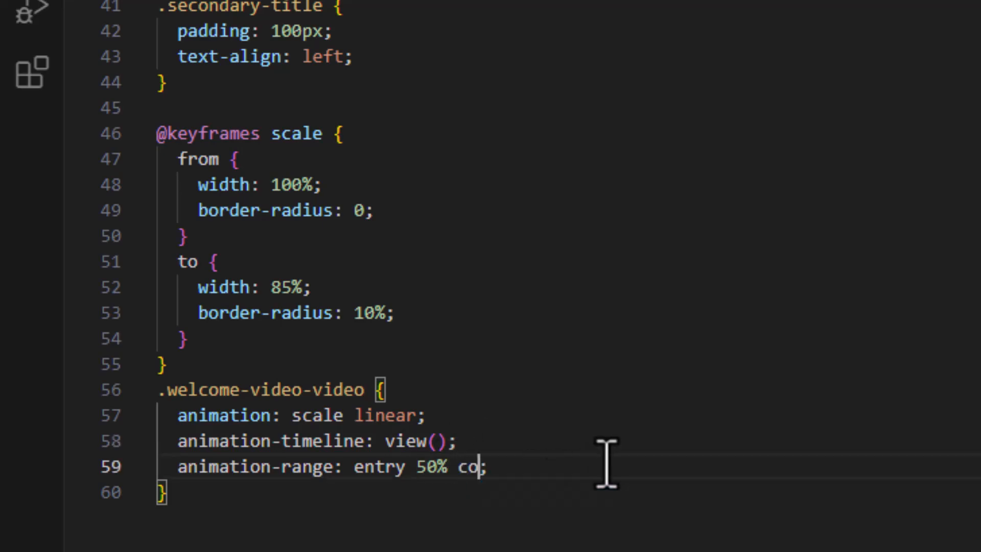
text(ver 1)
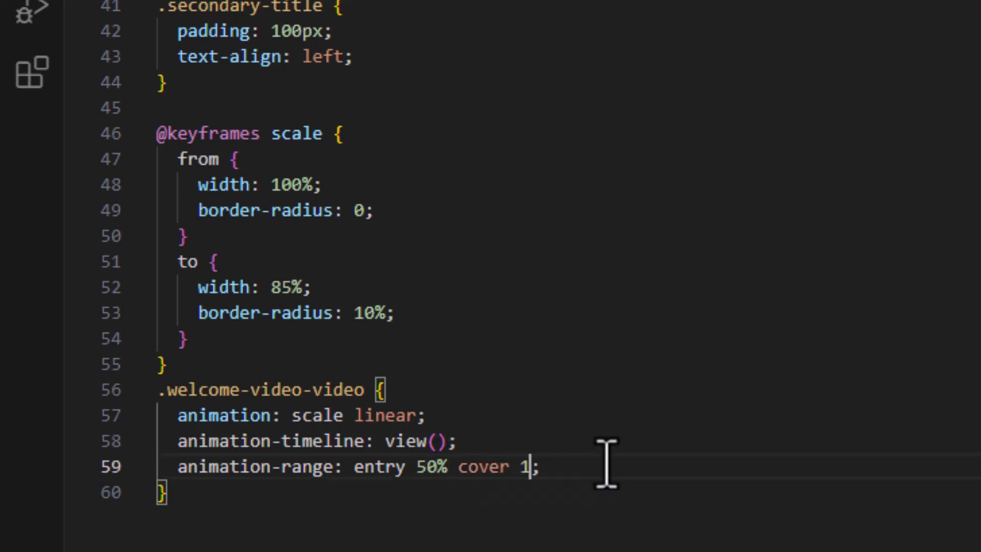
text(00%)
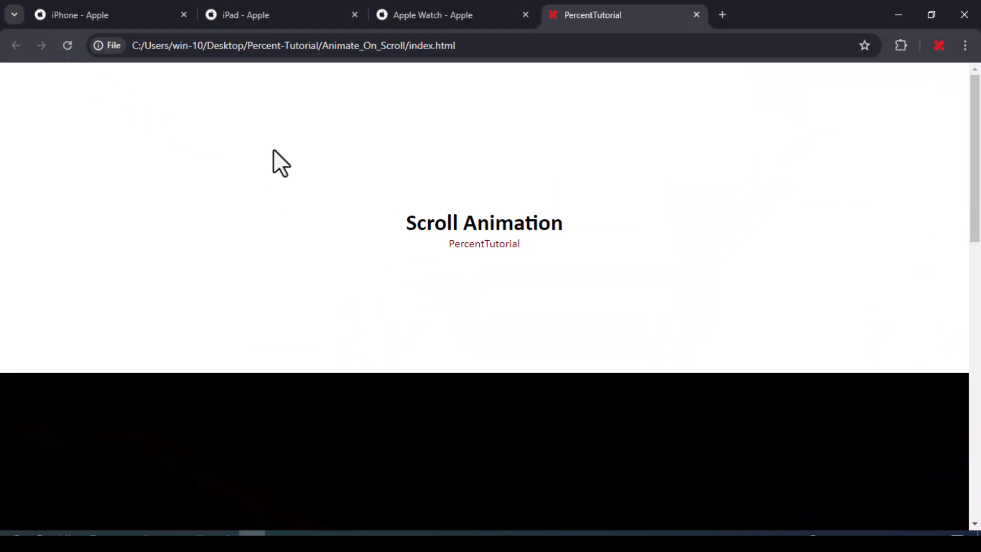
scroll(down, 3)
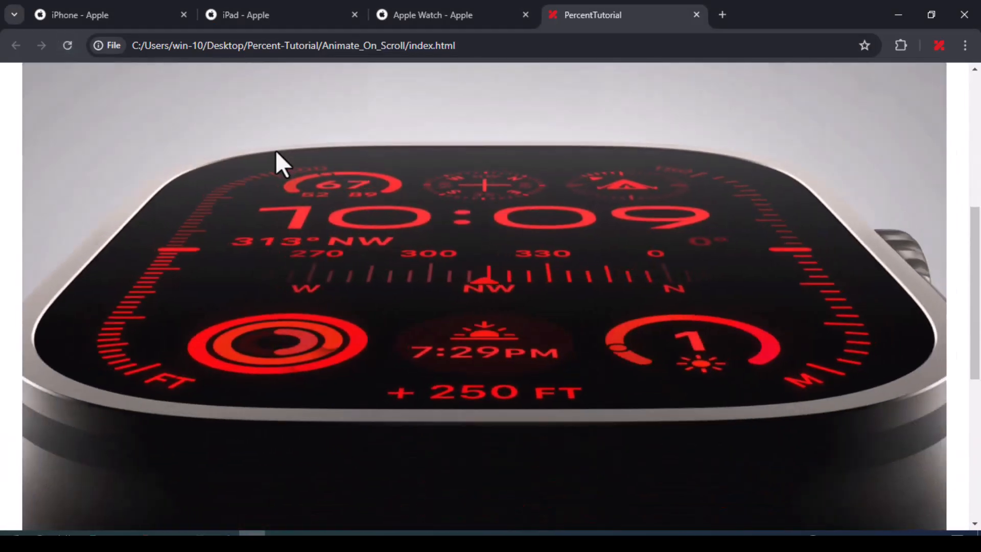
scroll(down, 3)
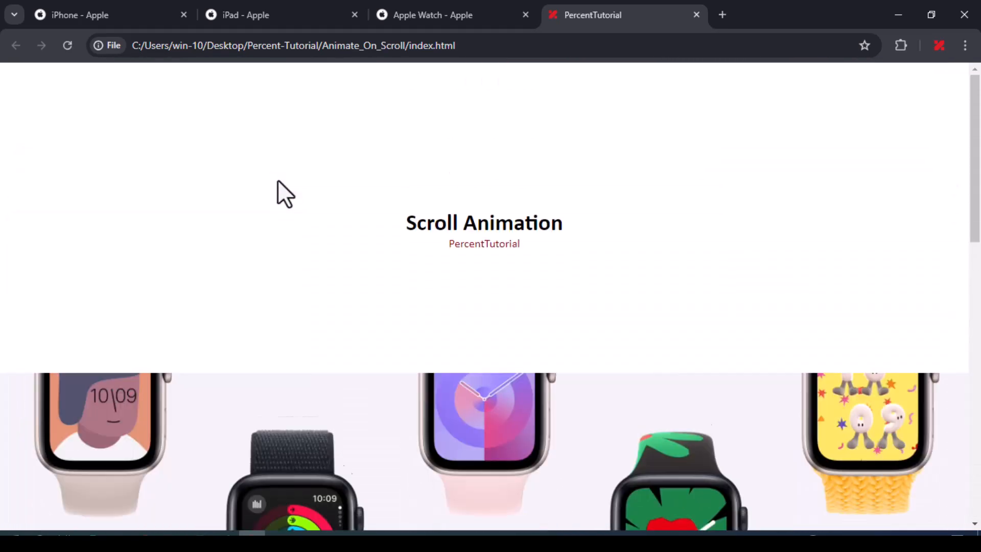
scroll(down, 3)
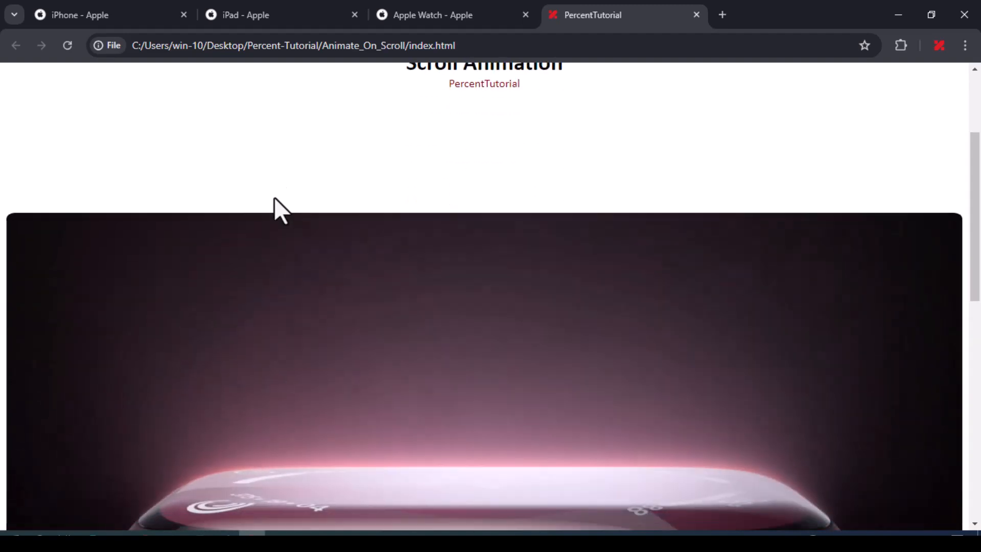
scroll(down, 3)
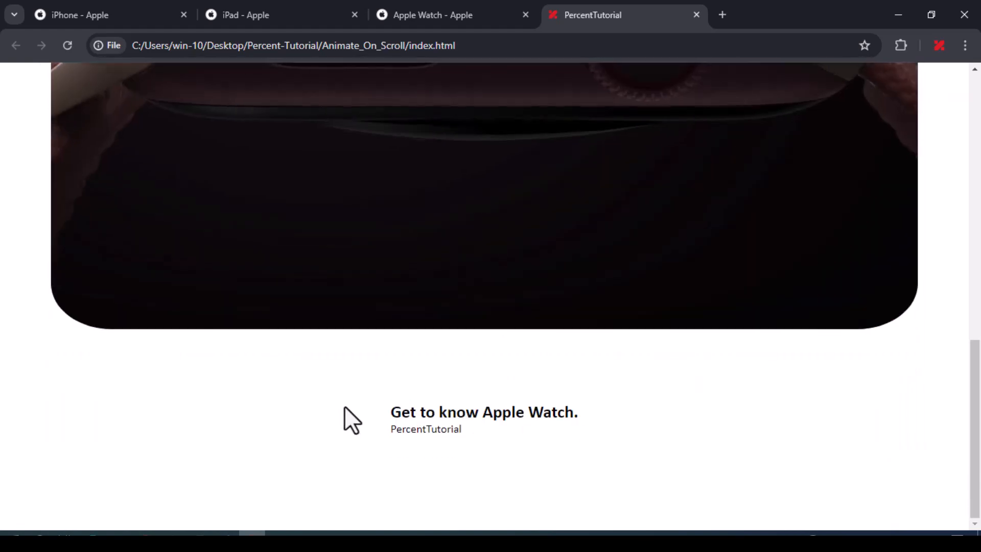
scroll(up, 3)
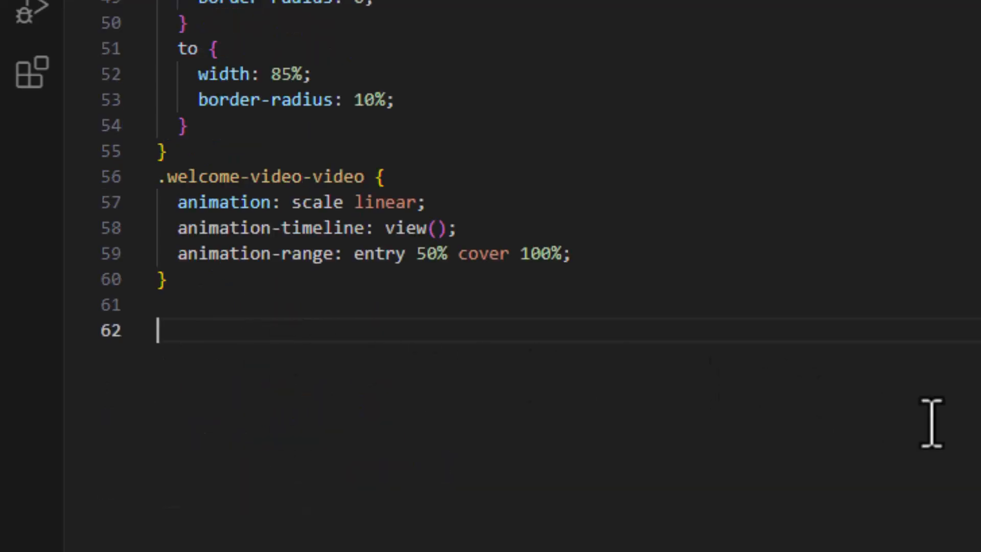
text(@key)
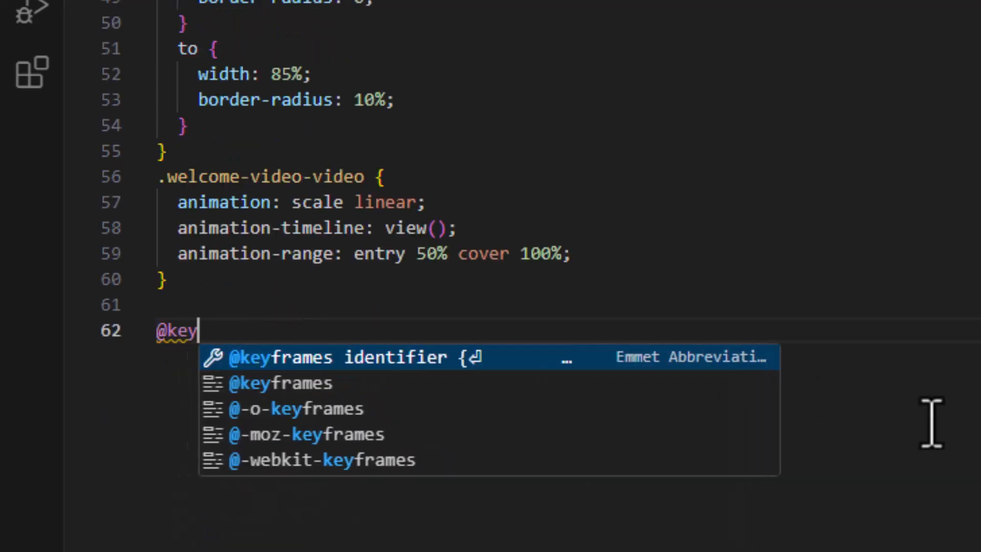
key(Tab)
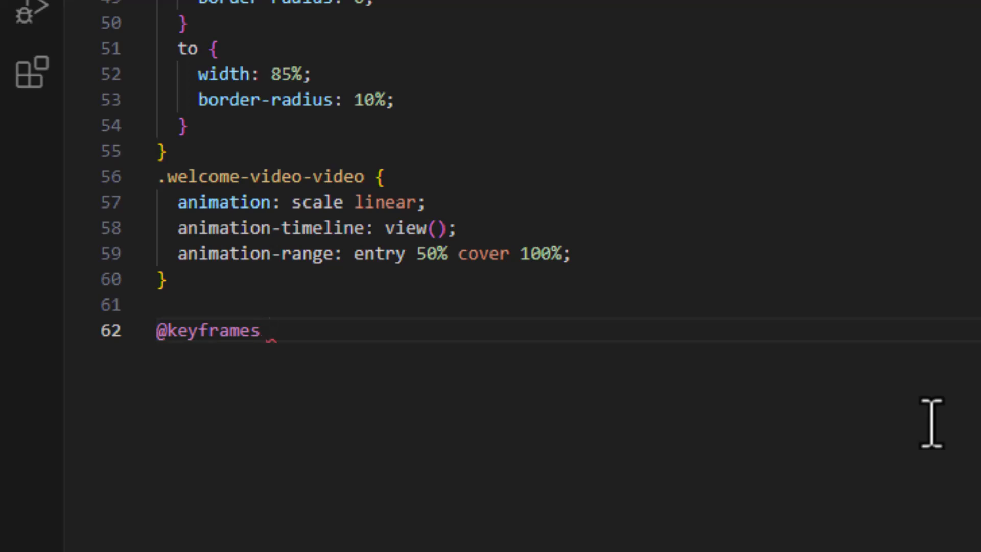
text(opacity {)
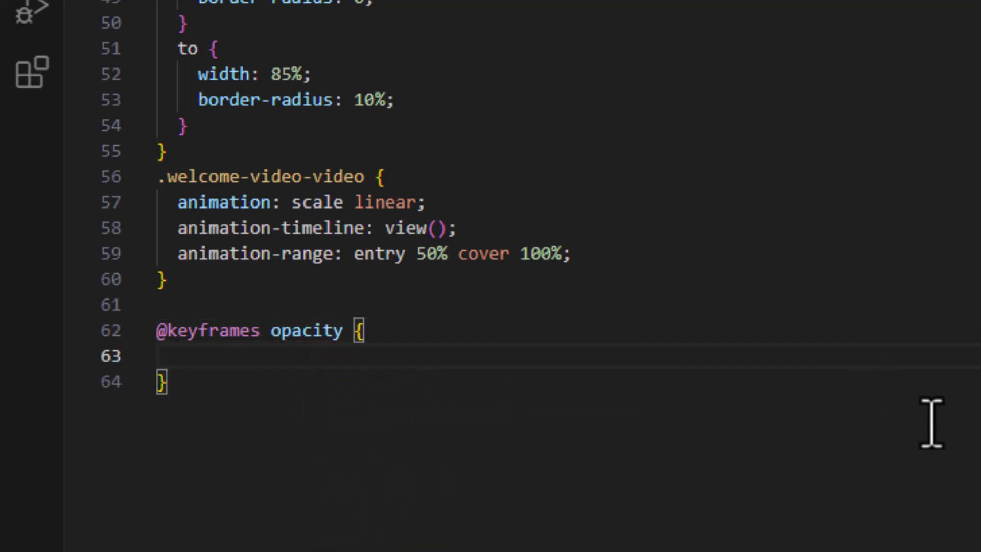
text(from {)
text(opacity: 0;)
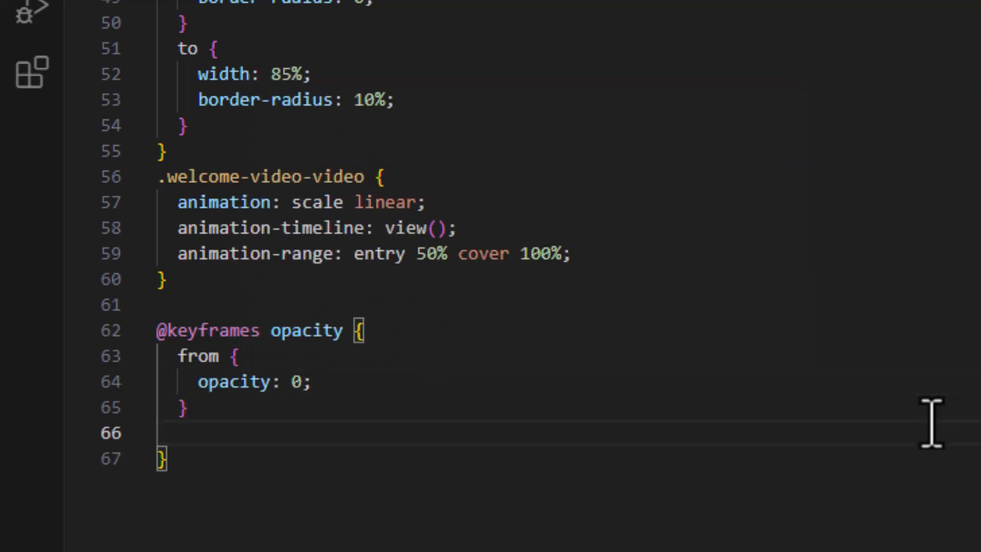
text(to {)
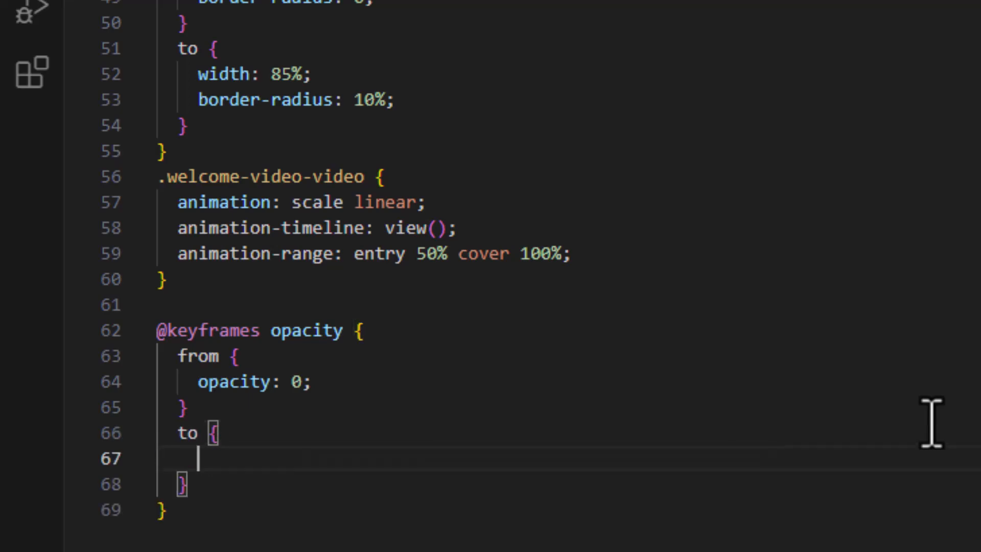
text(opacity: 1;)
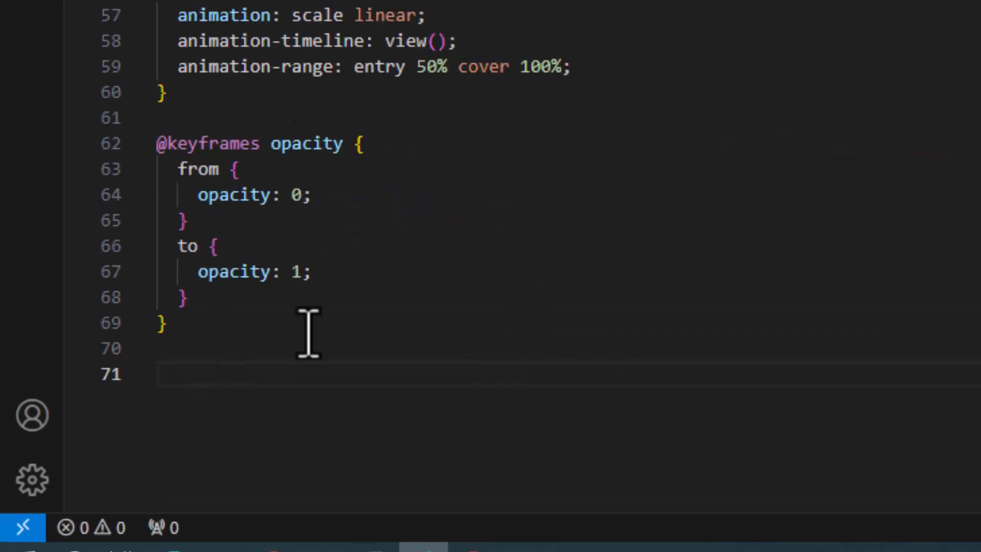
Add a .secondary-title rule with 'animation: opacity linear;' and 'animation-timeline: view();'.
text(.secondary-title)
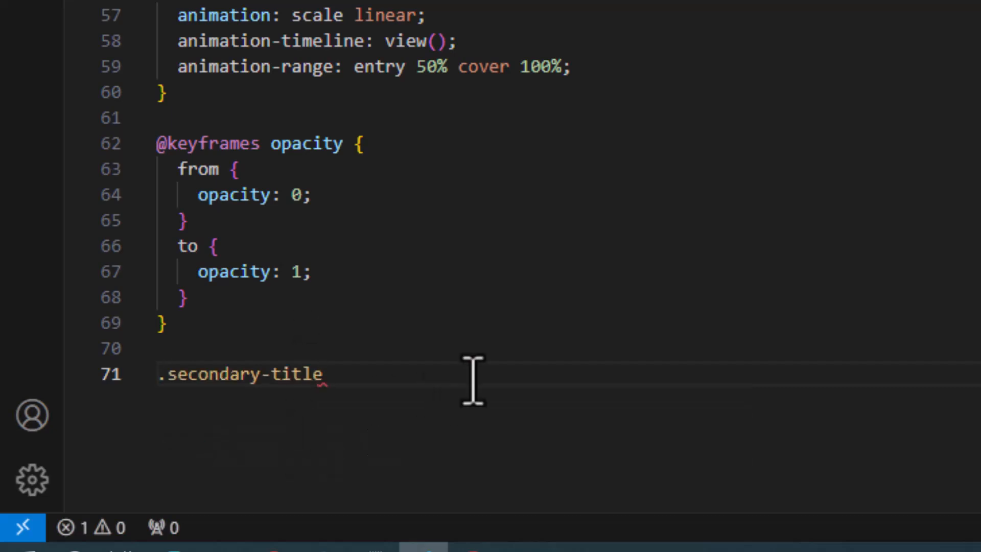
text(animation: ;)
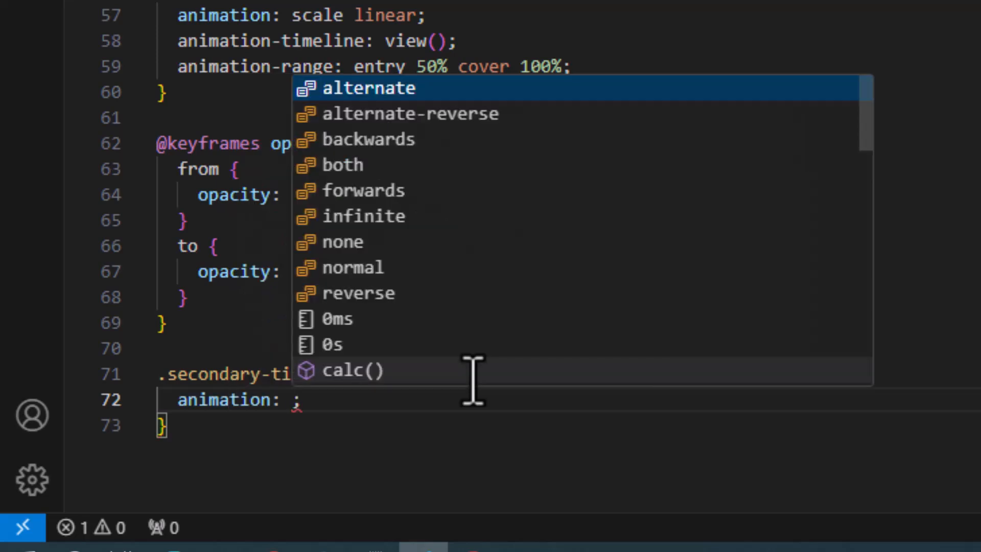
text(opacity linear)
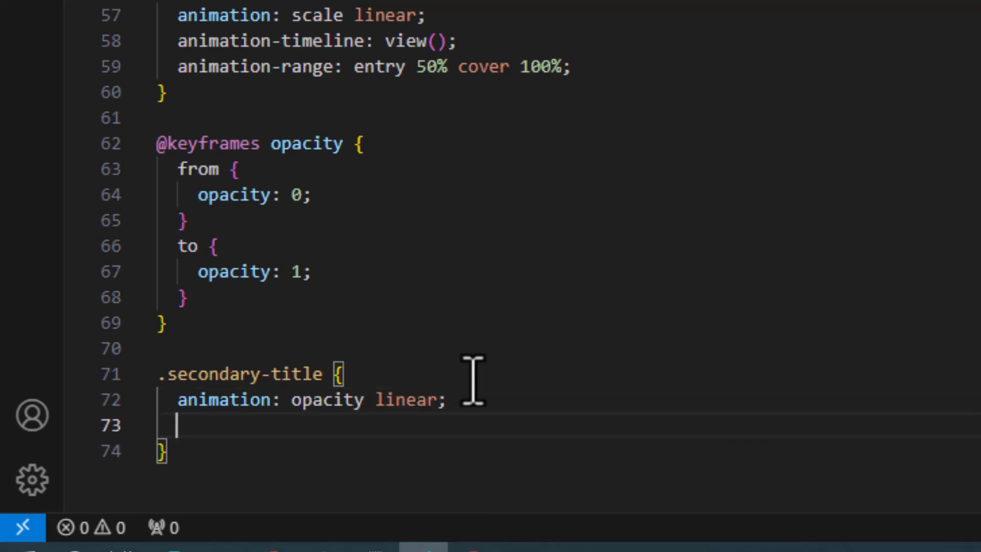
text(anima)
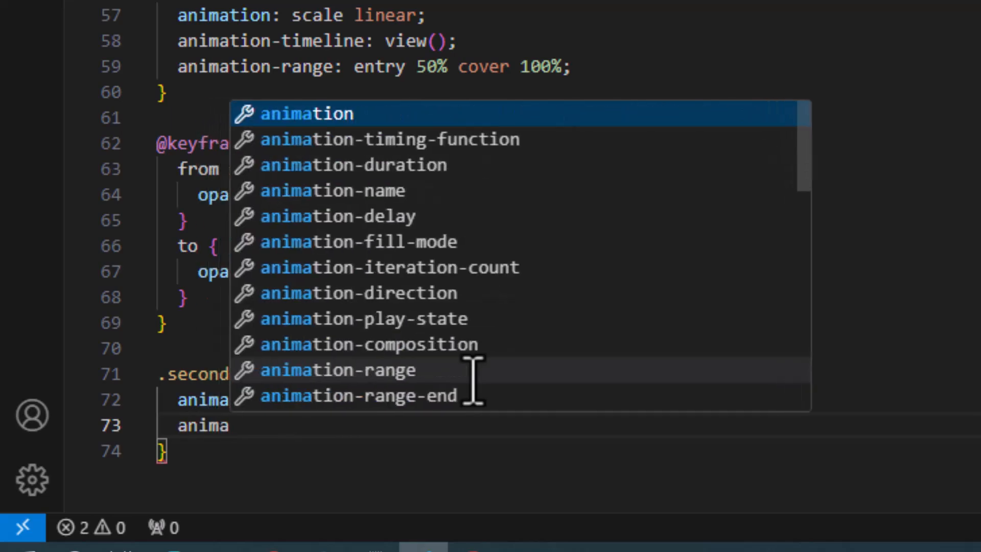
text(-timeline: ;)
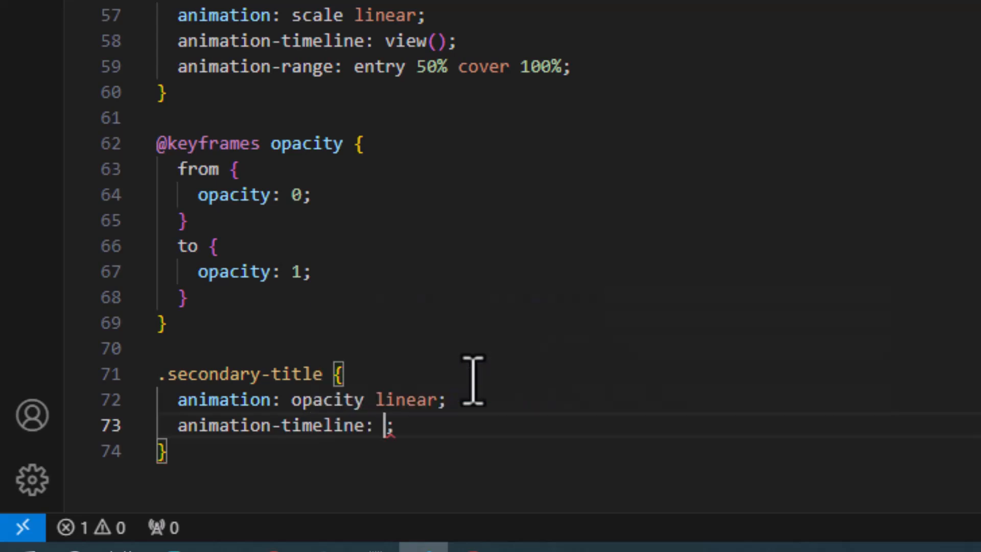
text(view)
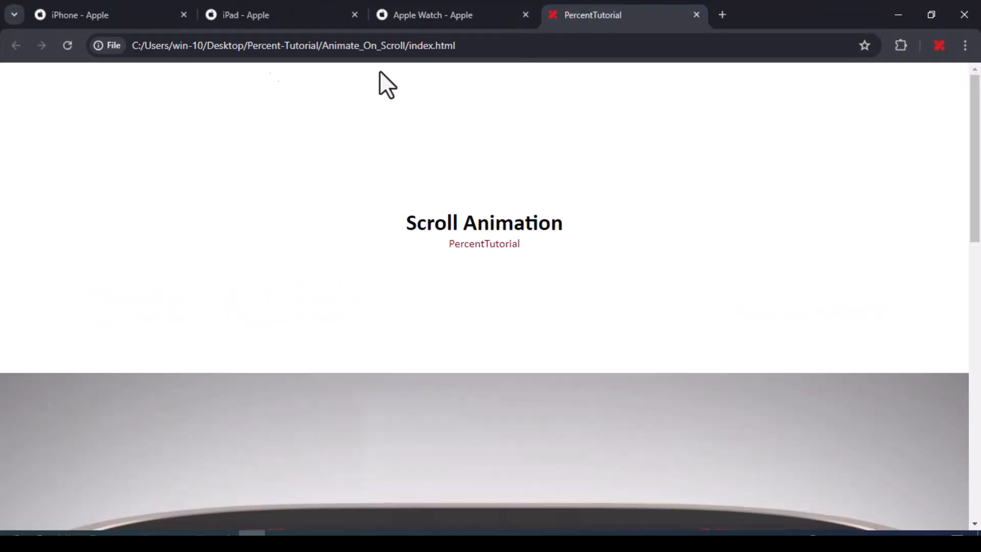
scroll(down, 3)
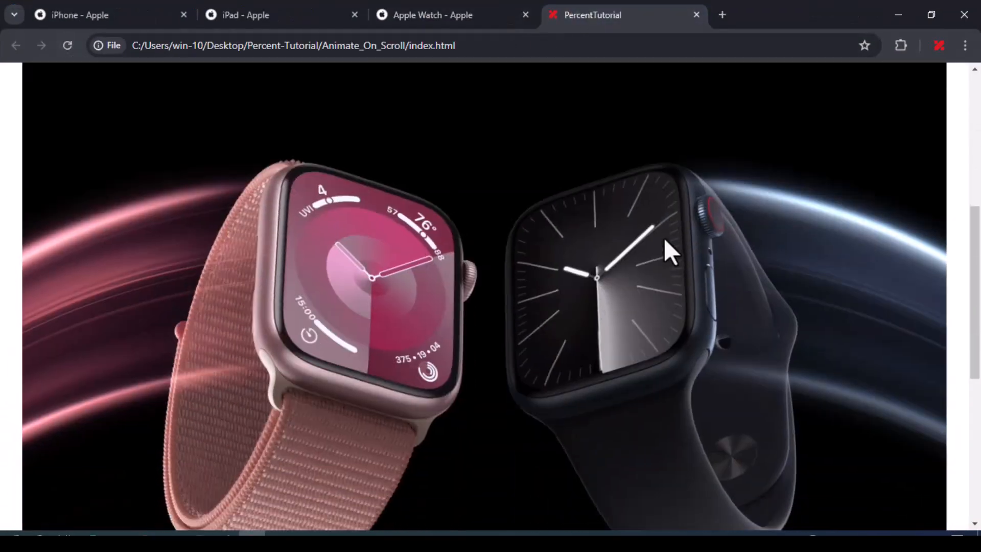
scroll(down, 3)
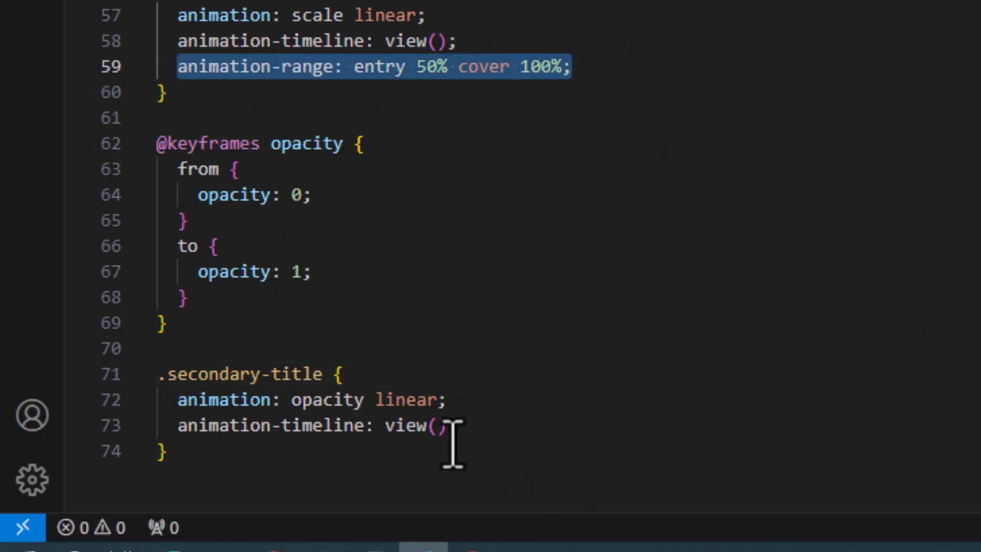
Put 'animation-range: entry 50% cover 100%;' into the .secondary-title rule.
key(Enter)
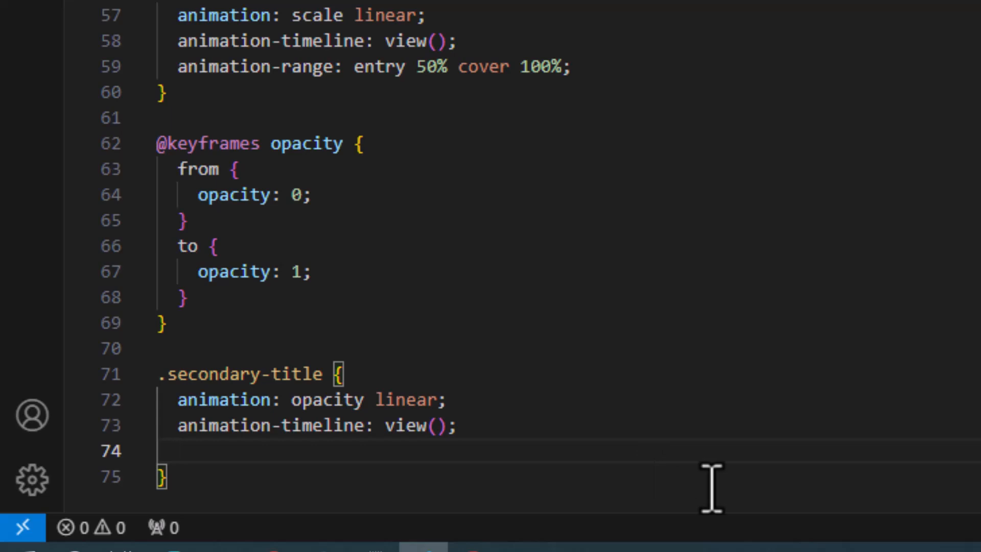
text(animation-range: entry 50% cover 100%;)
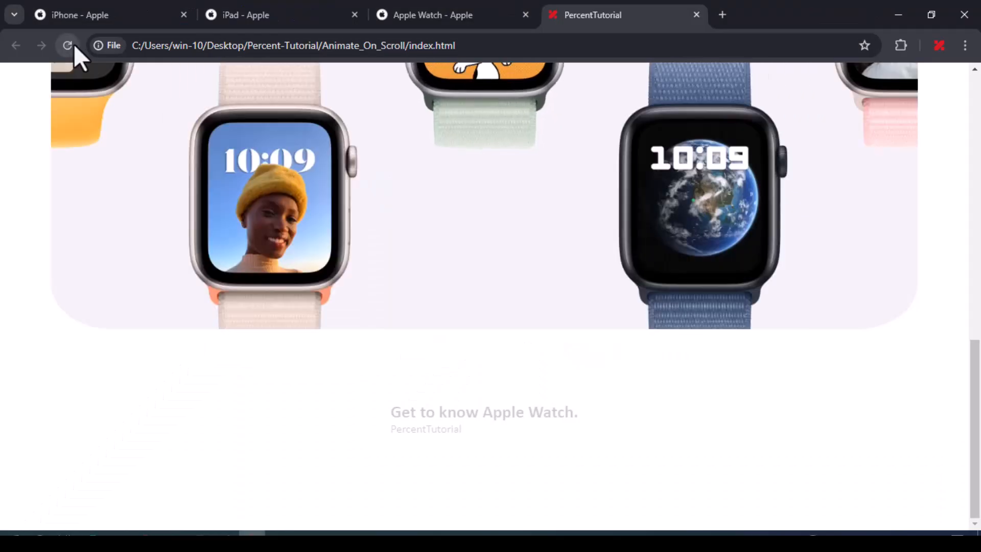
Scroll down the reloaded Chrome page until 'Get to know Apple Watch.' fades fully in.
scroll(down, 3)
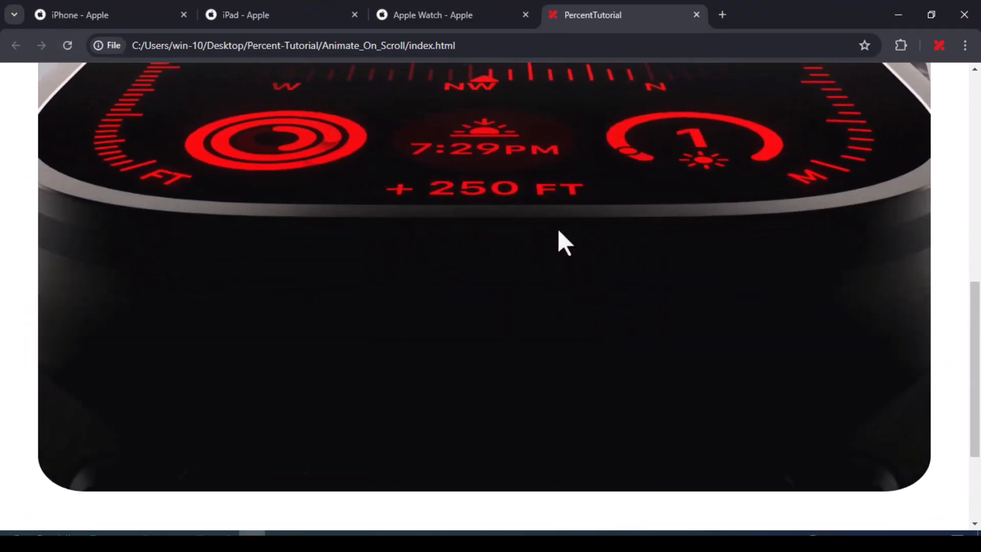
scroll(down, 3)
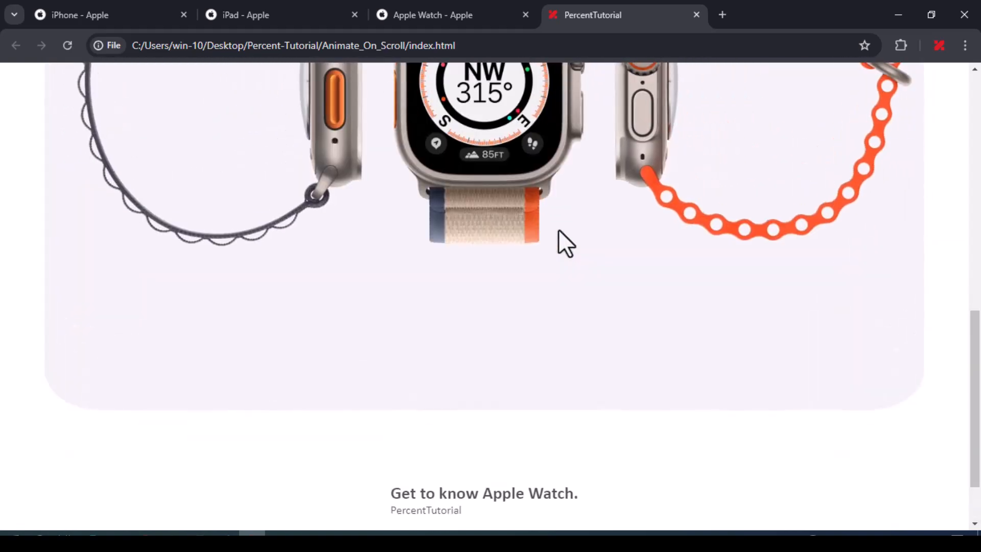
scroll(down, 3)
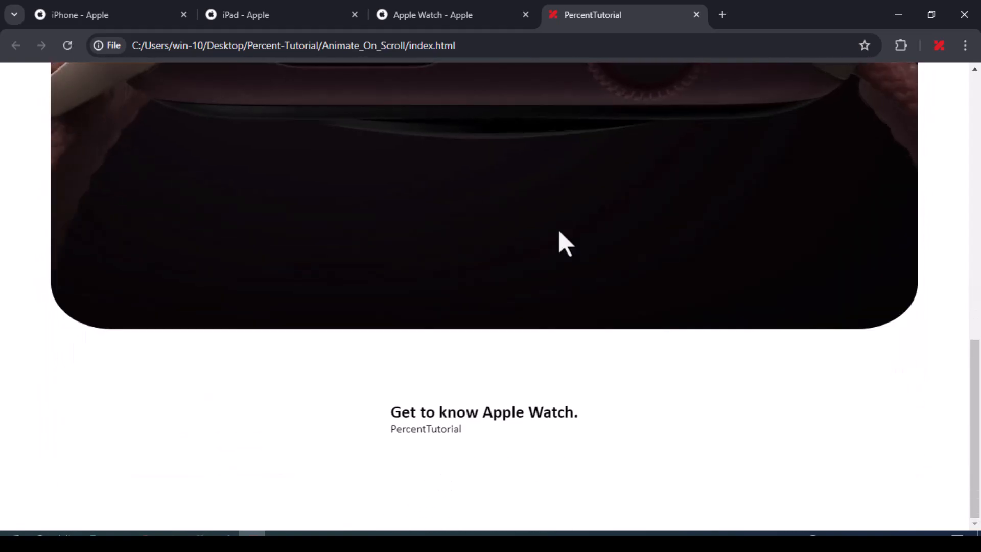